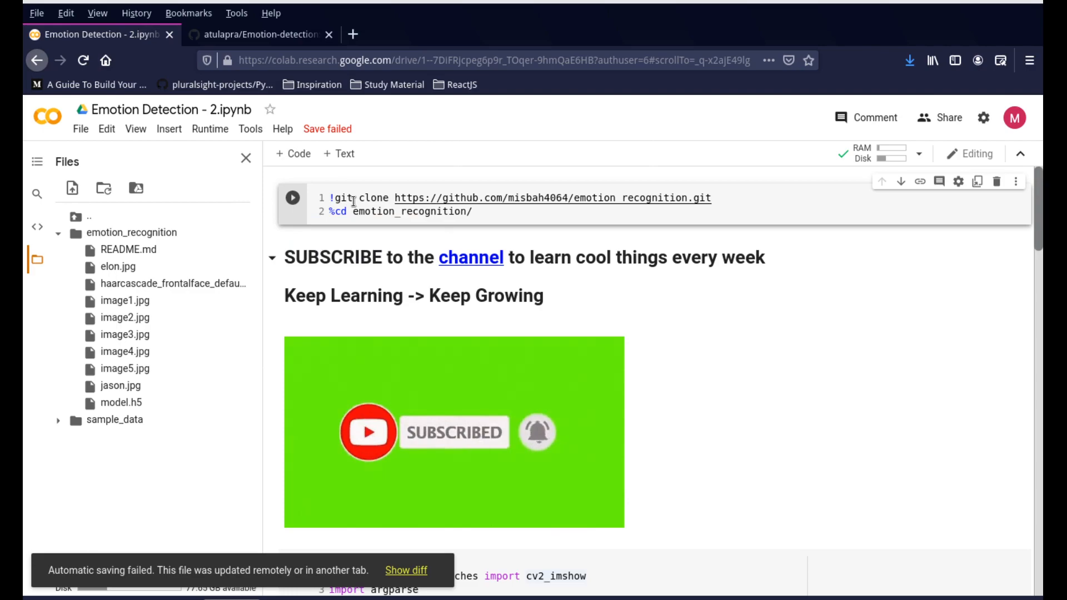
Read the atulapra/Emotion-detection README's Basic Usage and folder notes, highlighting the haarcascade file
left_click(262, 34)
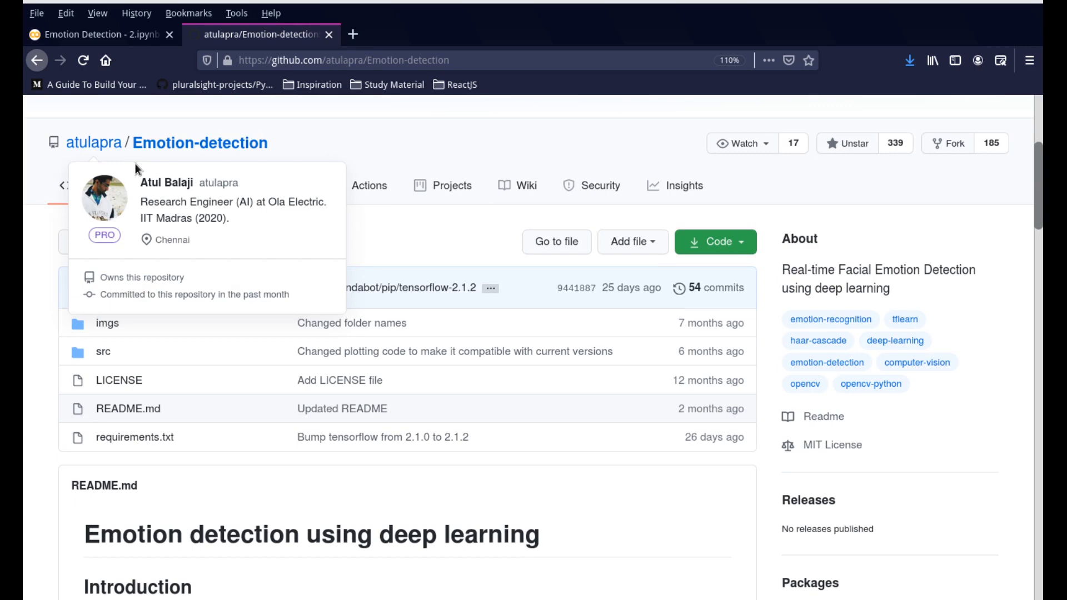
mouse_move(109, 159)
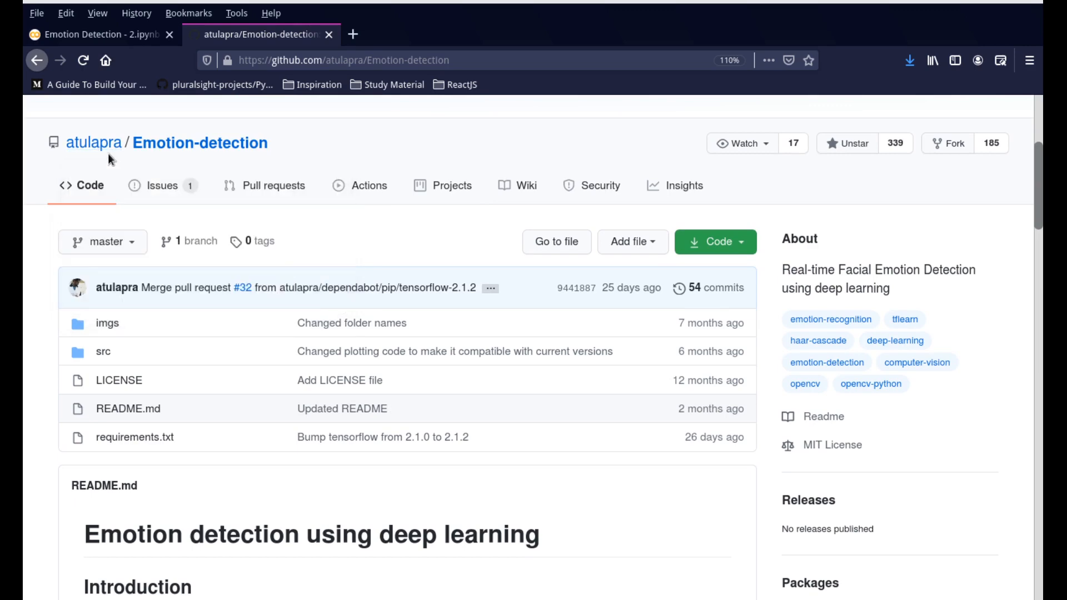
scroll("down", 3)
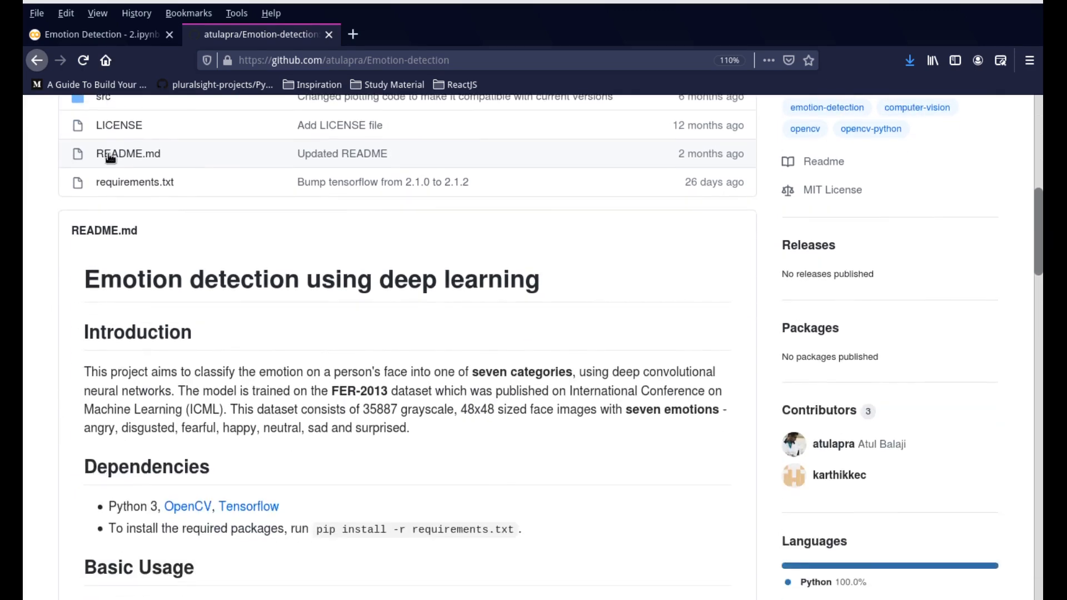
scroll("down", 3)
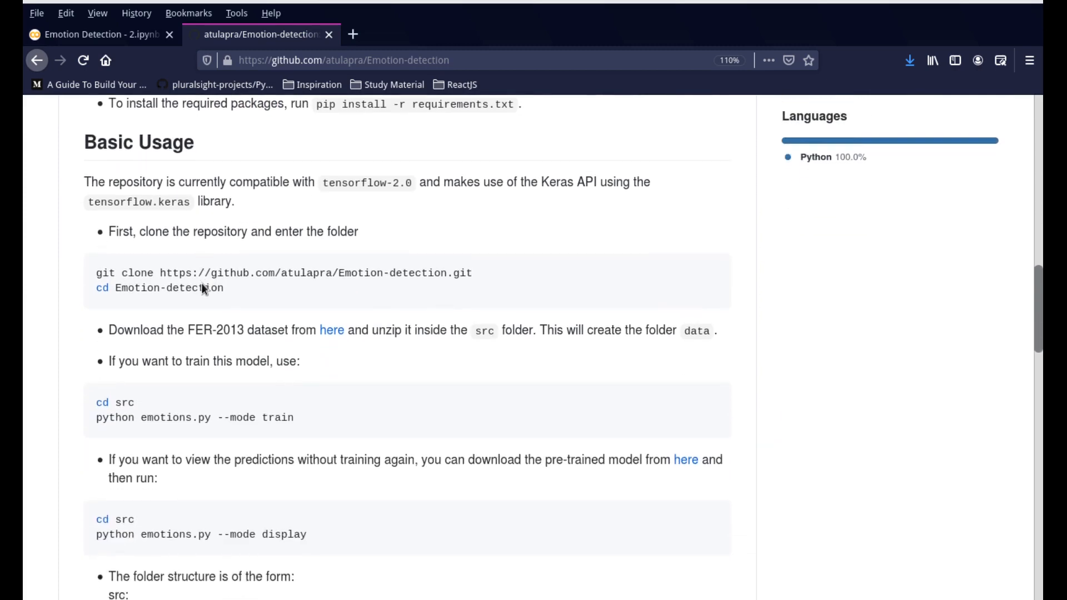
scroll("down", 3)
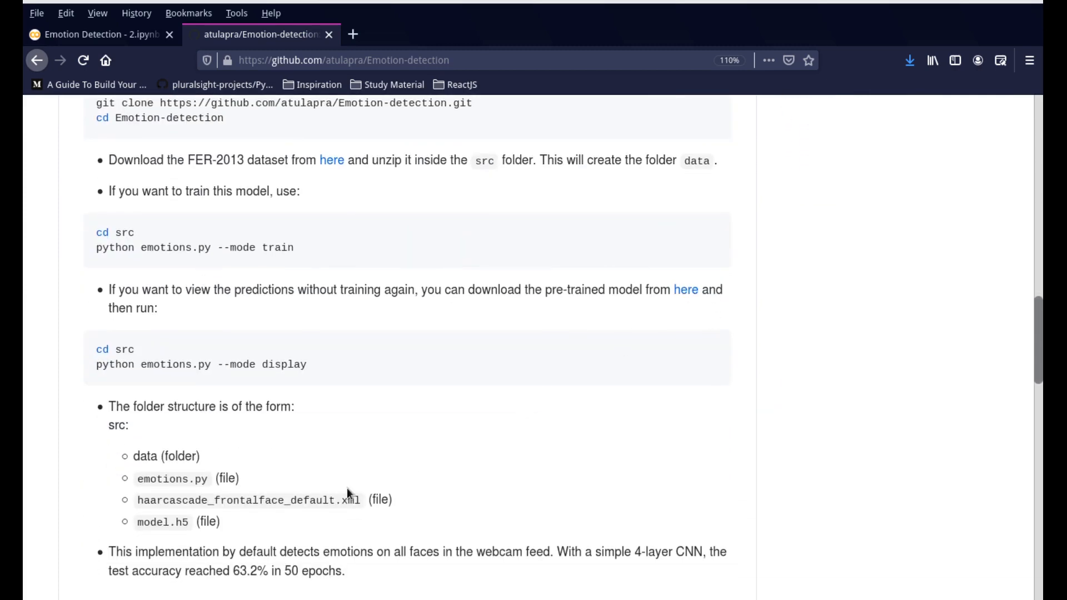
double_click(161, 521)
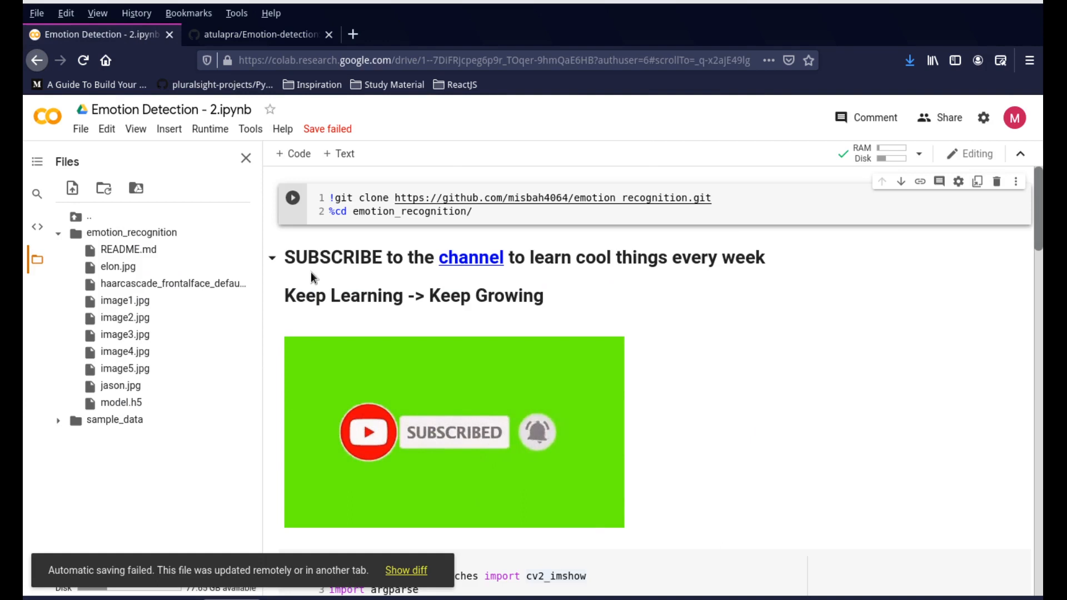
mouse_move(461, 211)
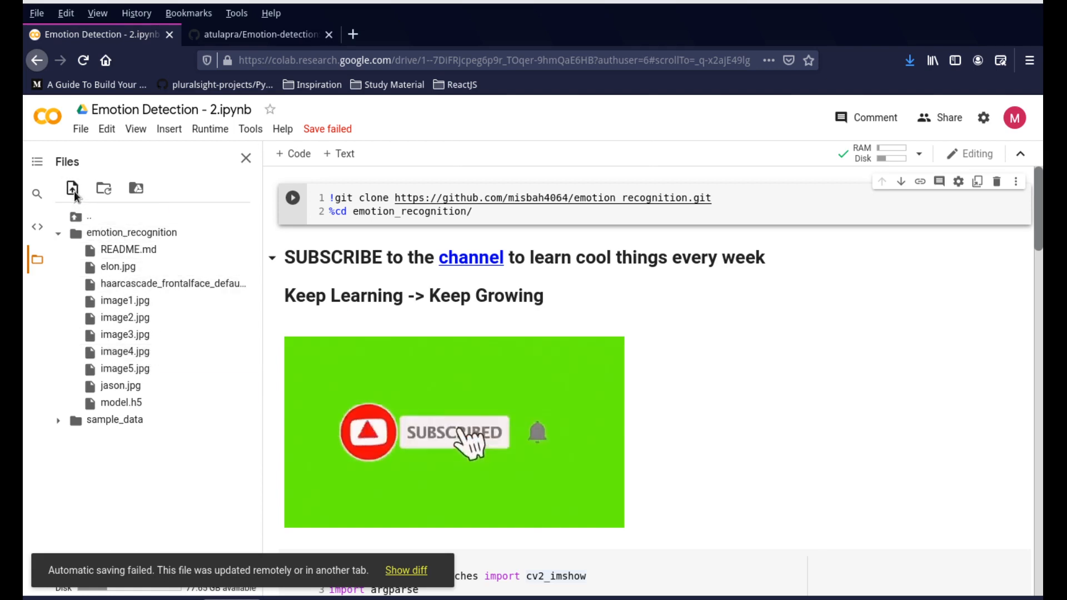
left_click(74, 188)
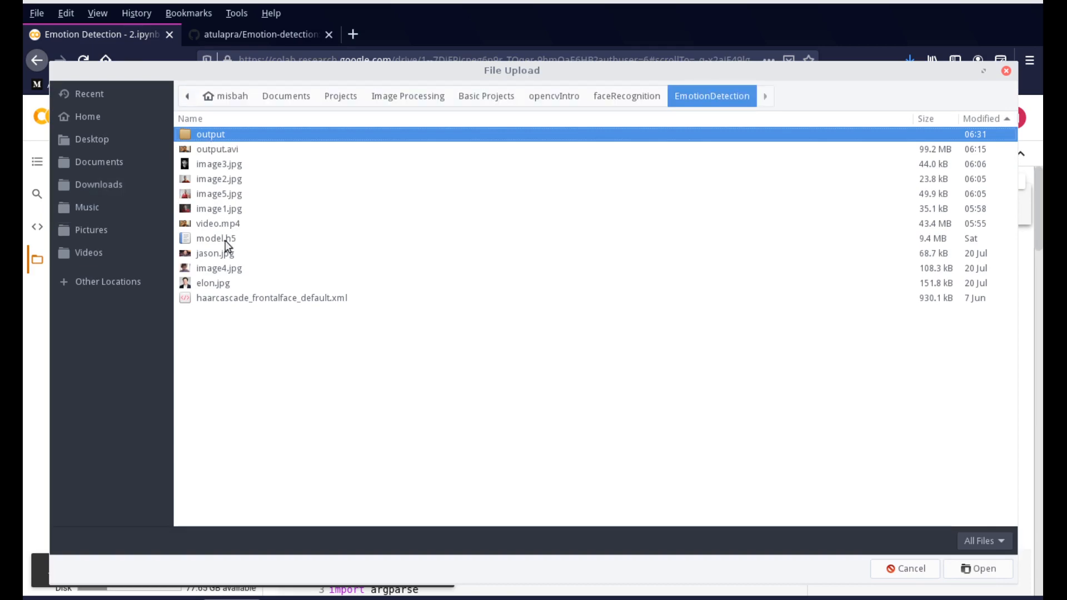
mouse_move(202, 219)
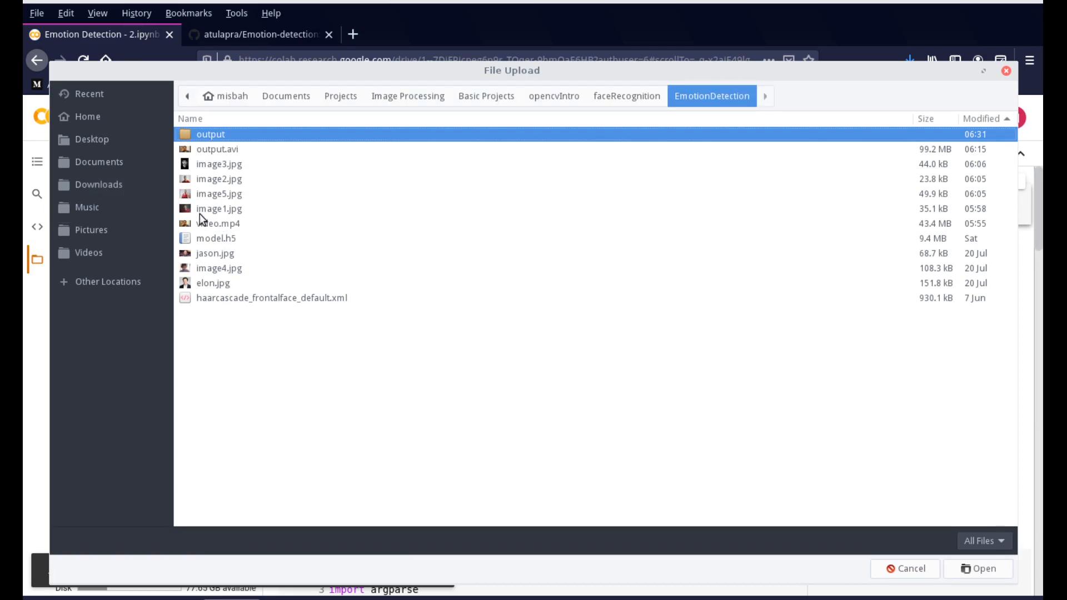
mouse_move(943, 577)
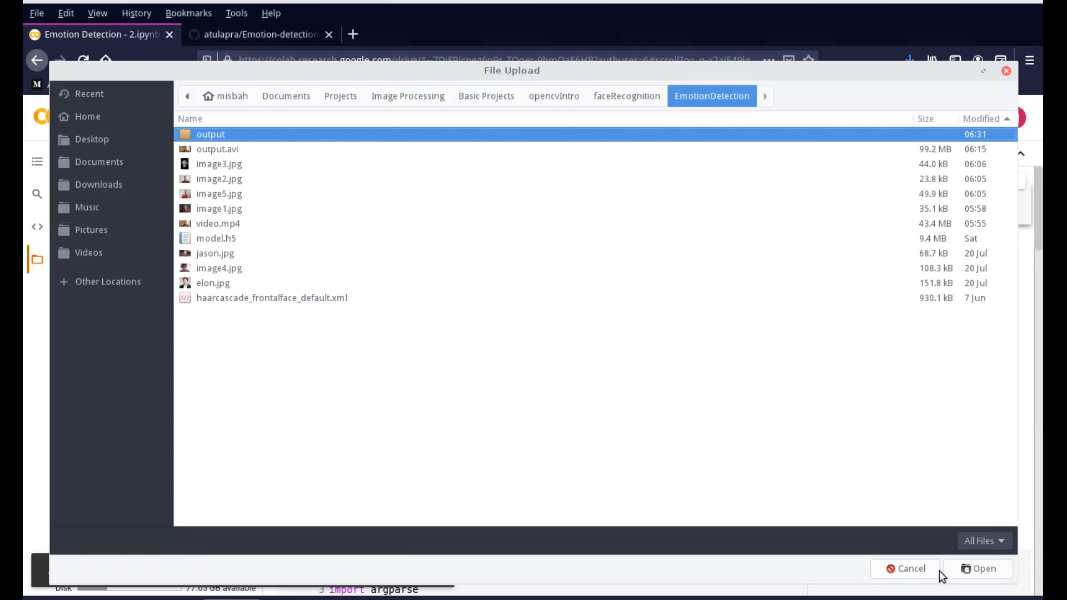
left_click(904, 568)
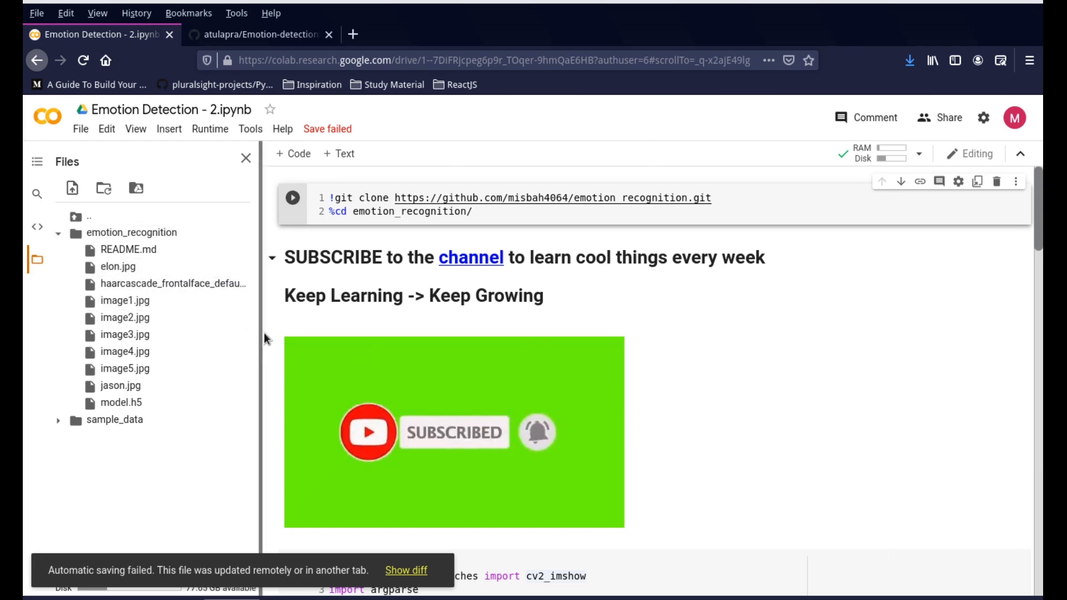
Scroll past the imports to the Sequential CNN model layers in the main cell
scroll("down", 3)
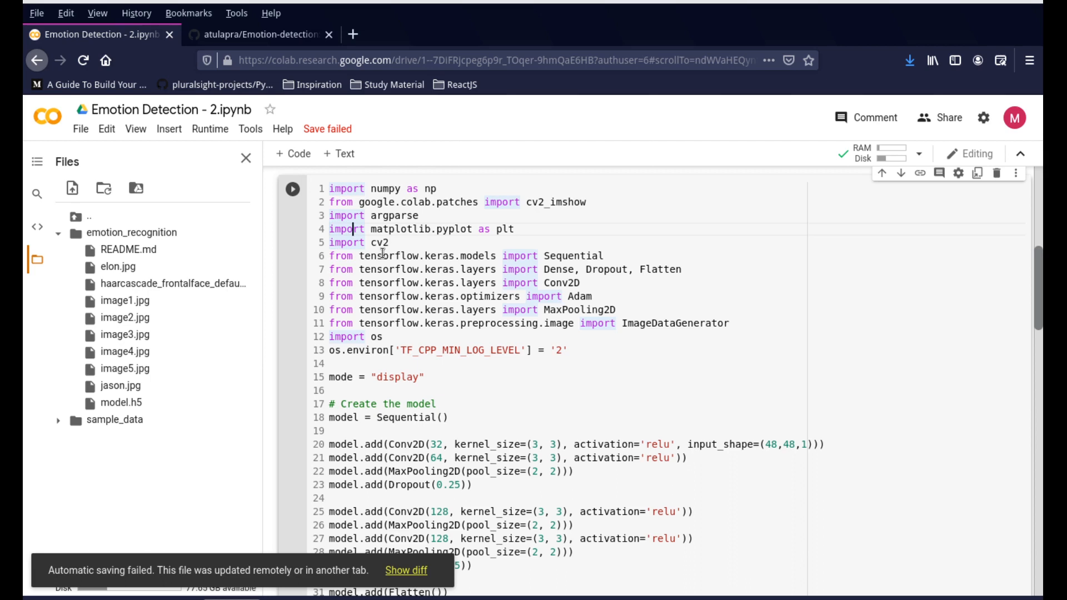
scroll("down", 3)
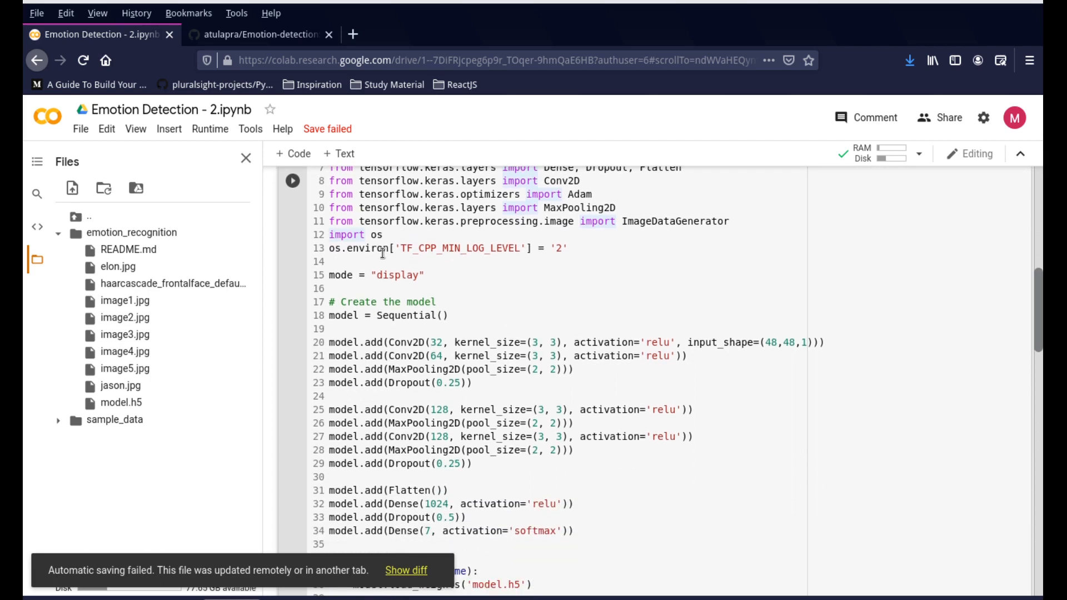
scroll("down", 3)
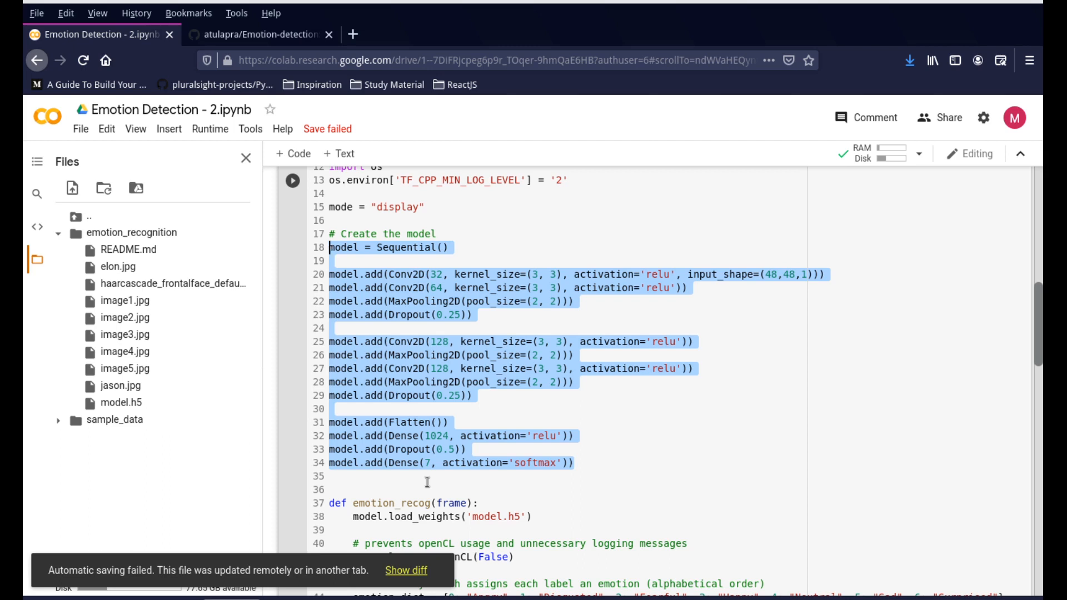
Scroll through emotion_recog, from model.h5 loading to the returned frame, and clear the selection
scroll("down", 3)
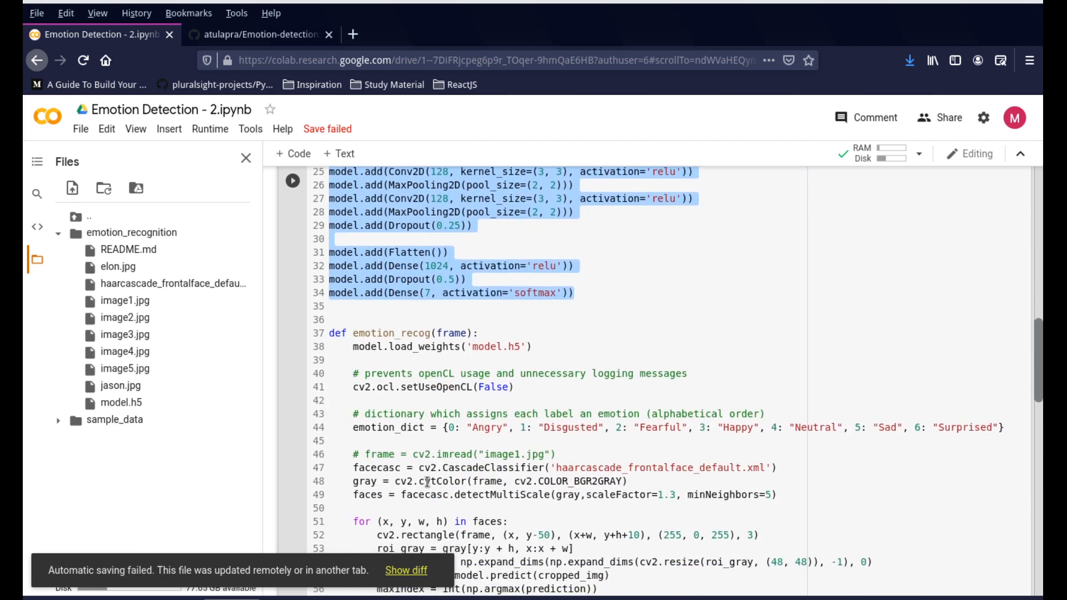
scroll("down", 3)
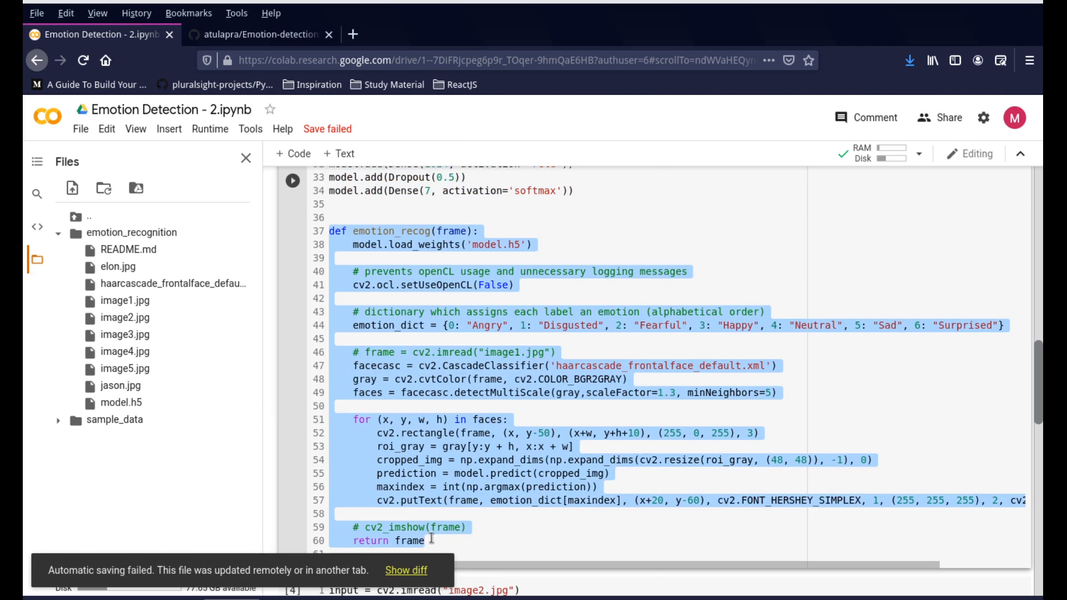
mouse_move(394, 345)
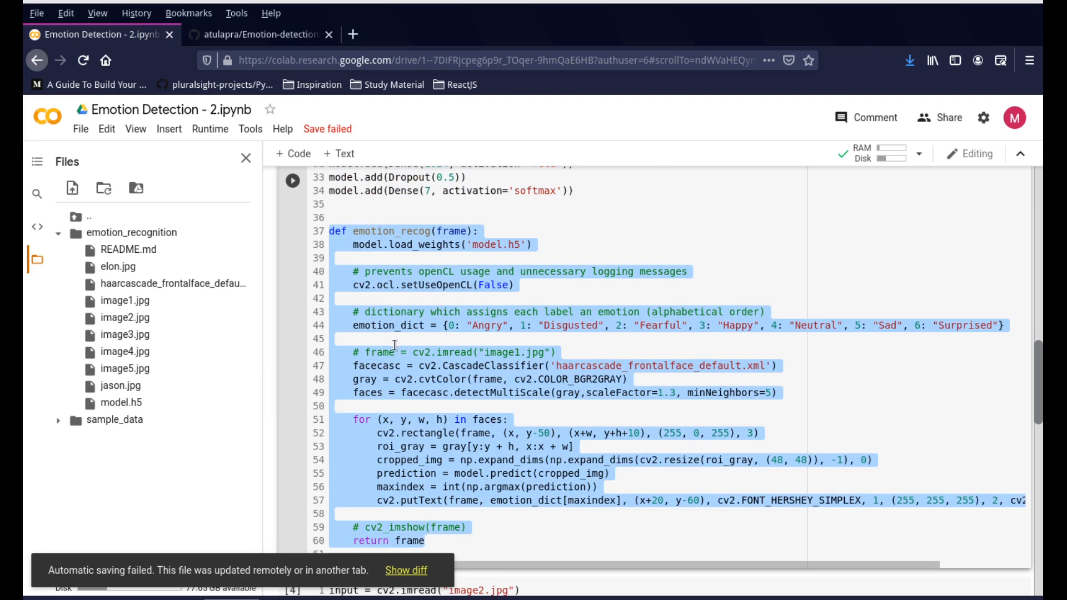
scroll("down", 3)
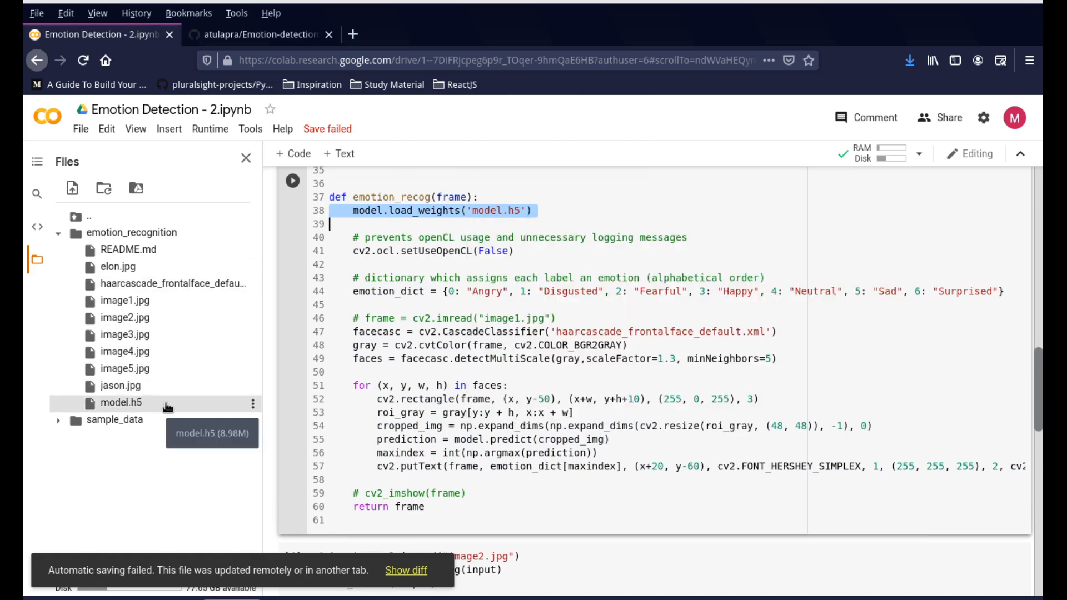
mouse_move(441, 211)
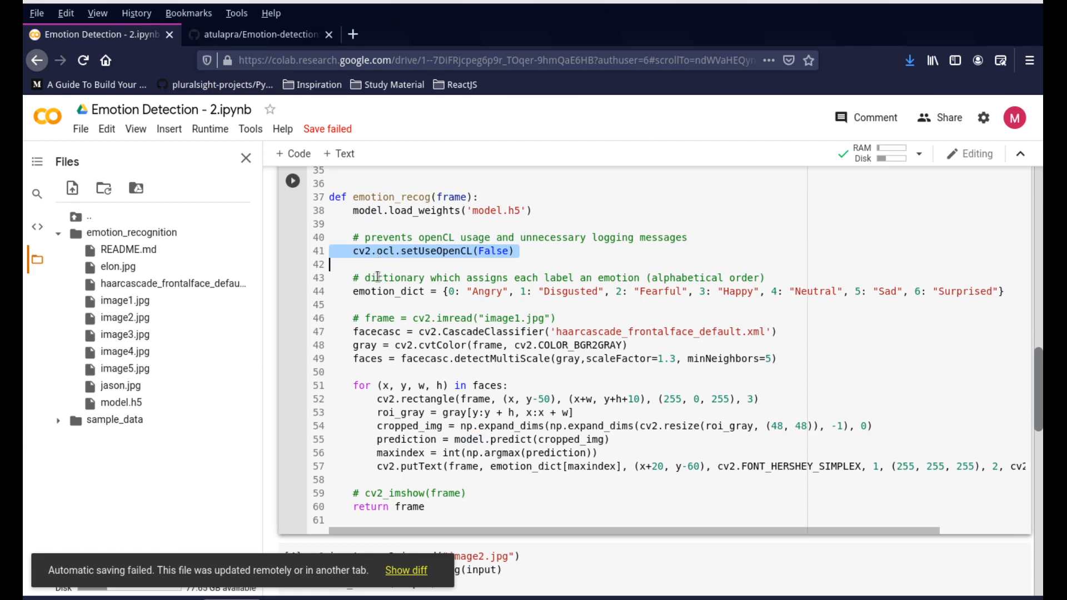
left_click(376, 295)
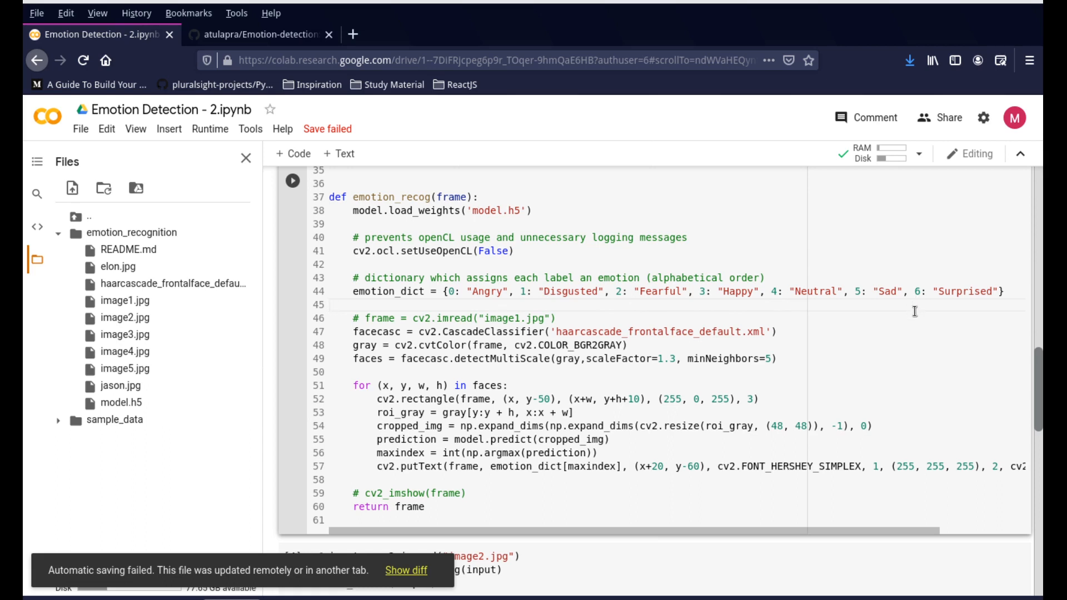
mouse_move(657, 293)
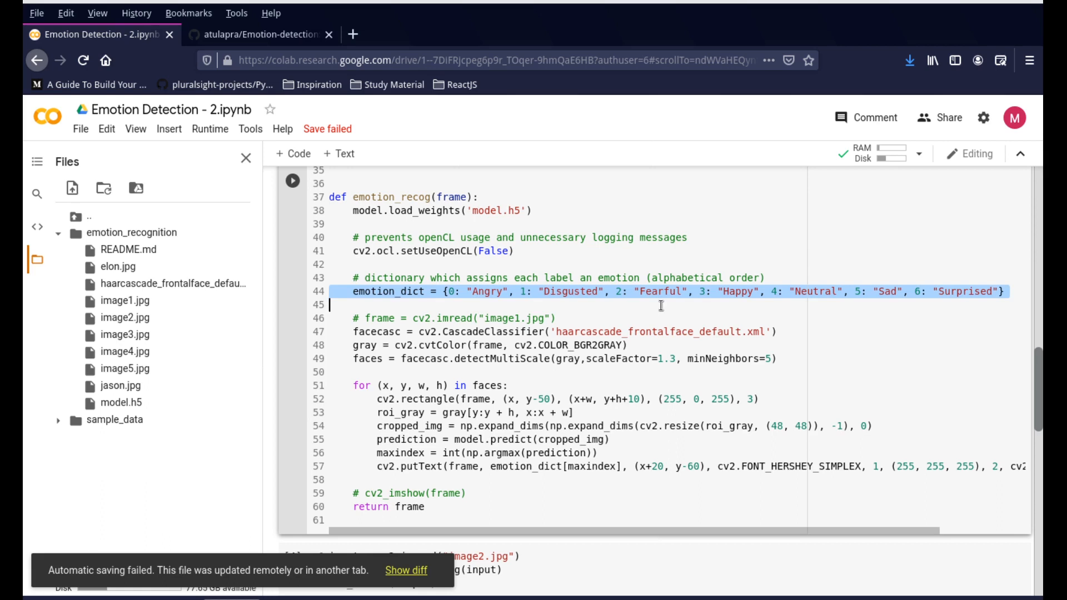
mouse_move(1003, 301)
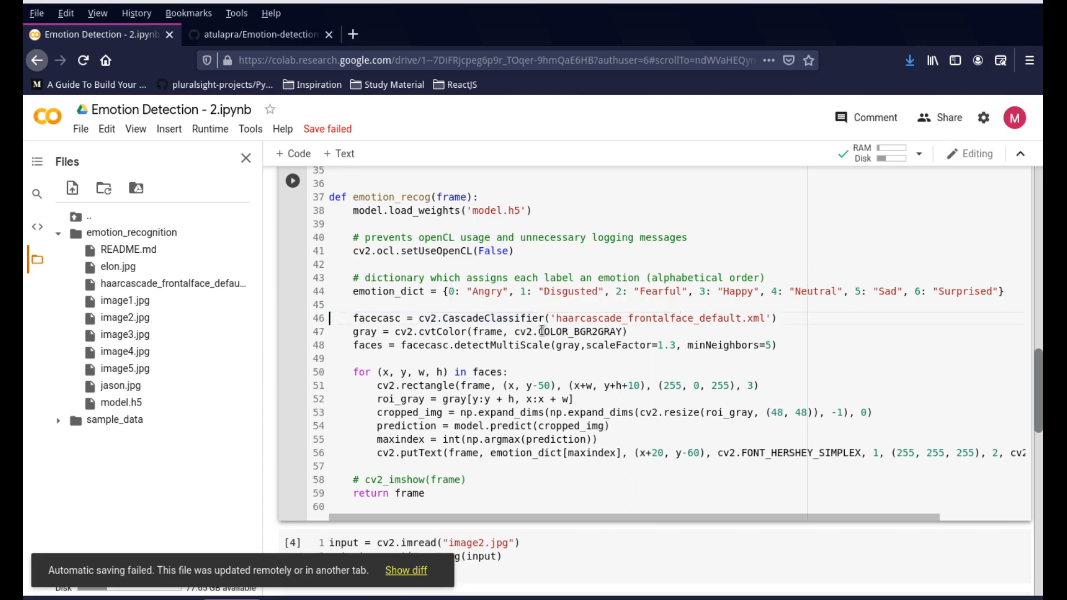
Highlight COLOR_BGR2GRAY and 'faces' in the face-detection code to explain them
double_click(649, 319)
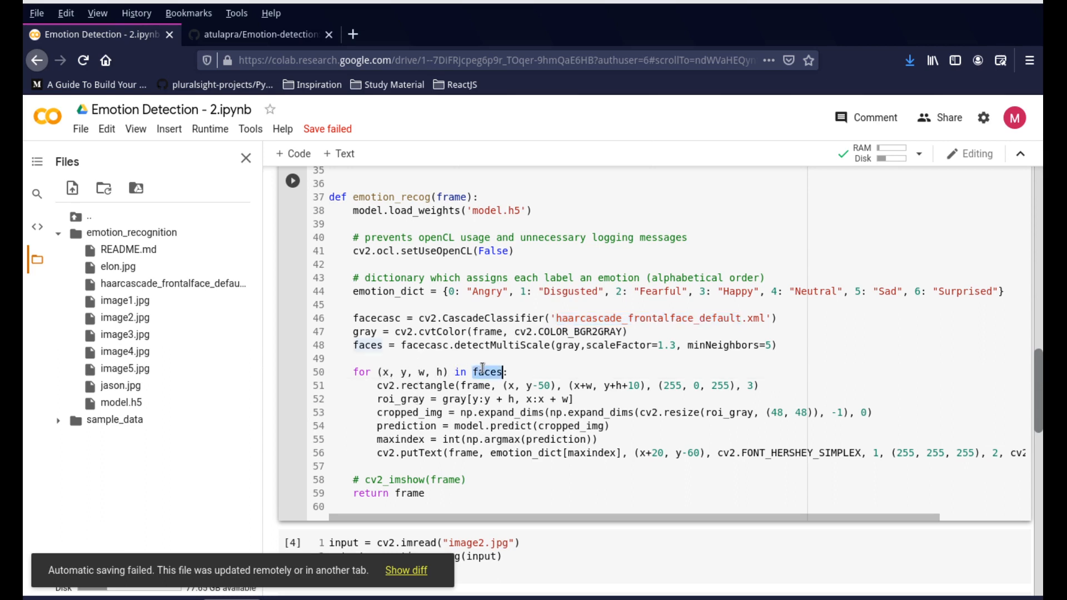
double_click(367, 345)
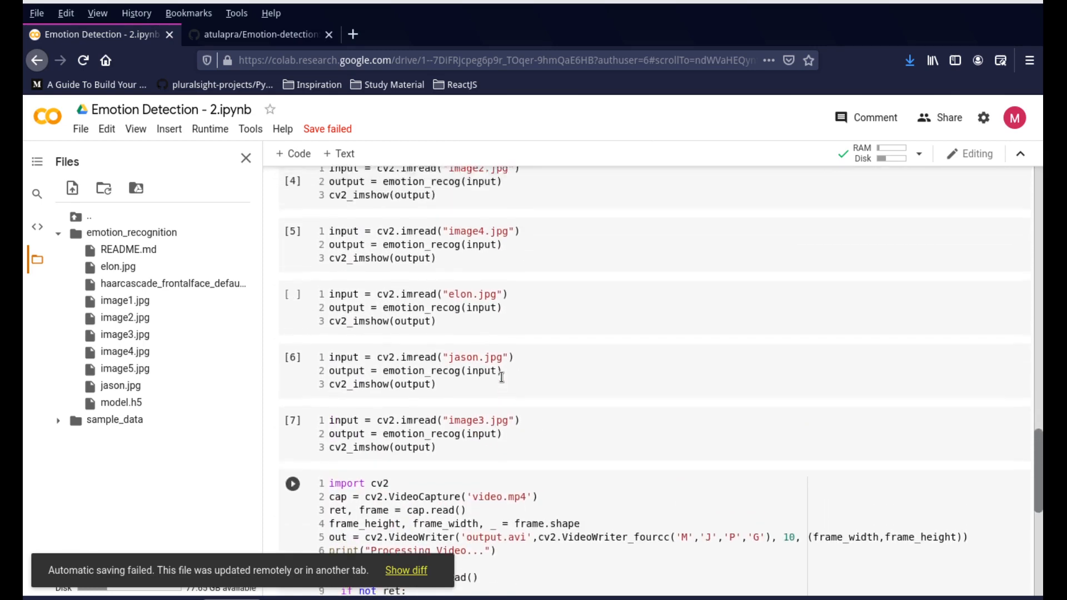
Scroll to emotion_recog's face-detection loop and model prediction code
scroll("down", 3)
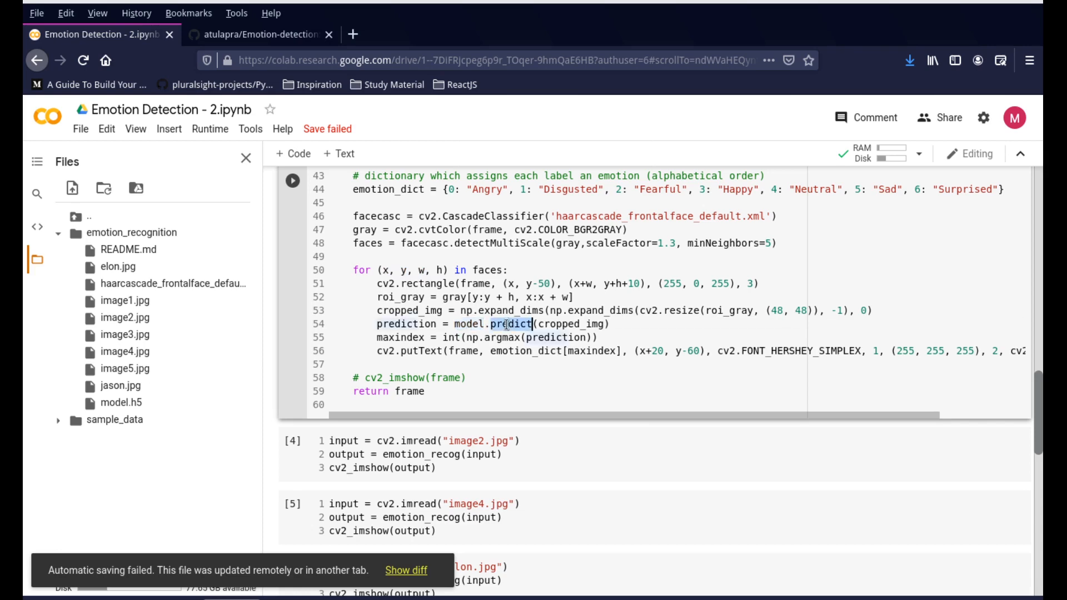
mouse_move(509, 324)
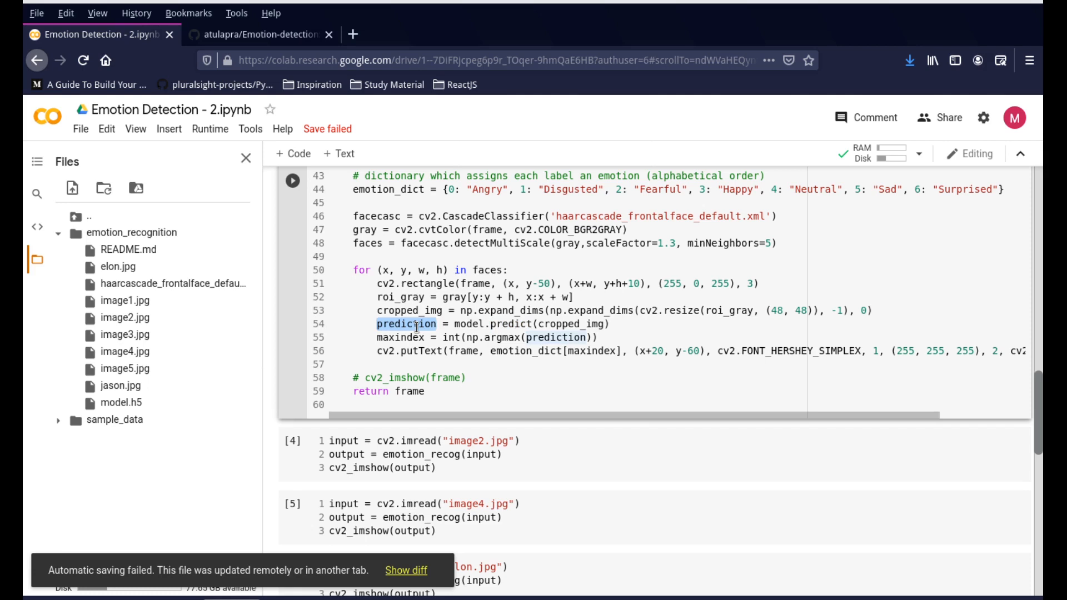
Place the cursor after the cv2.putText line and highlight emotion_dict in it
left_click(416, 333)
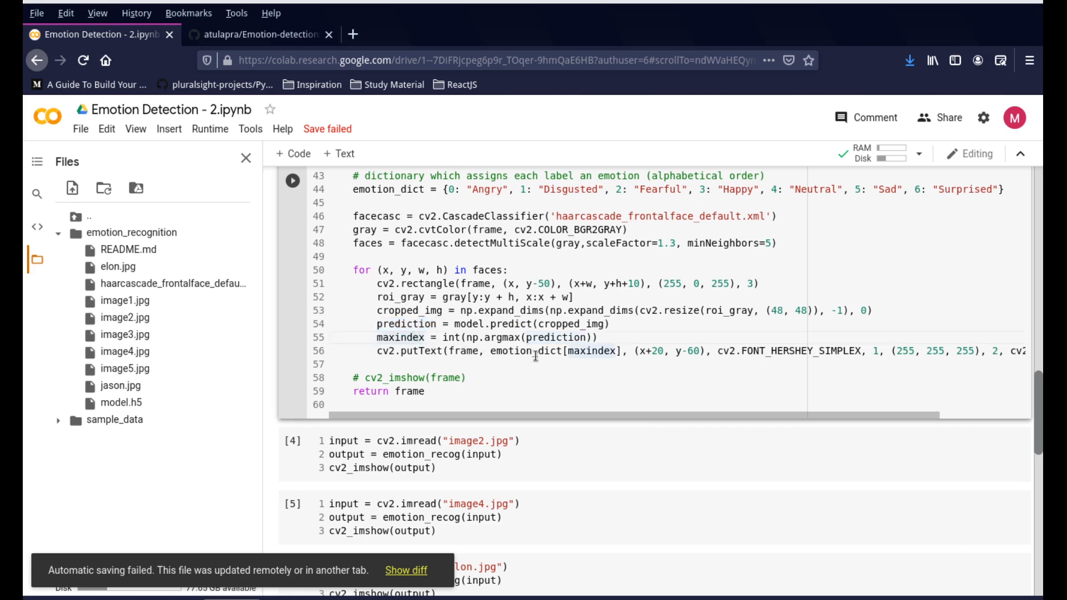
double_click(520, 354)
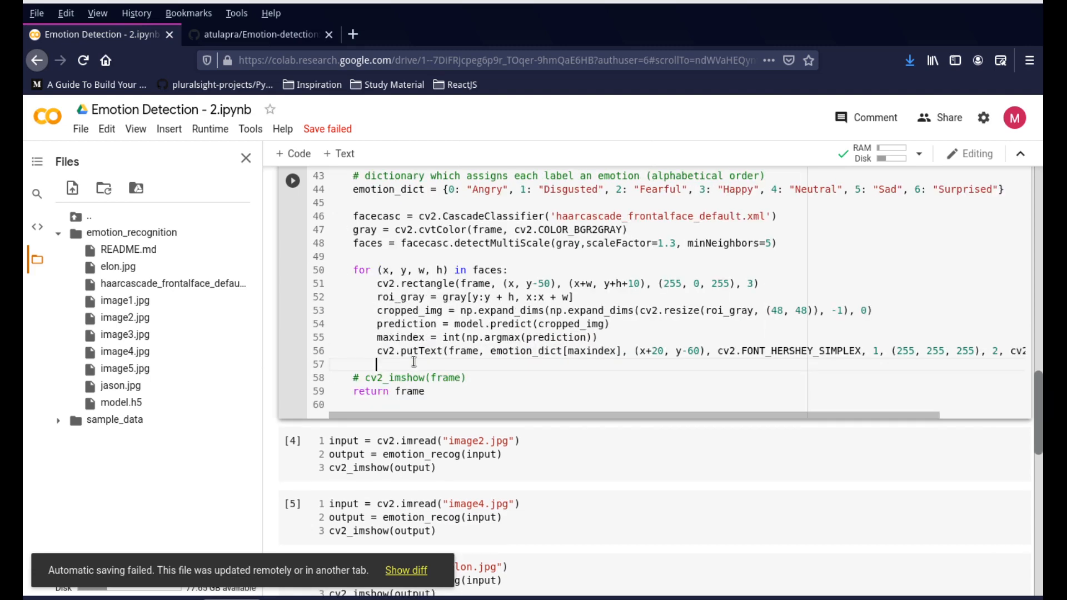
Add print(emotion_dict[maxindex]) on line 57 and re-run the emotion_recog cell
type("print(")
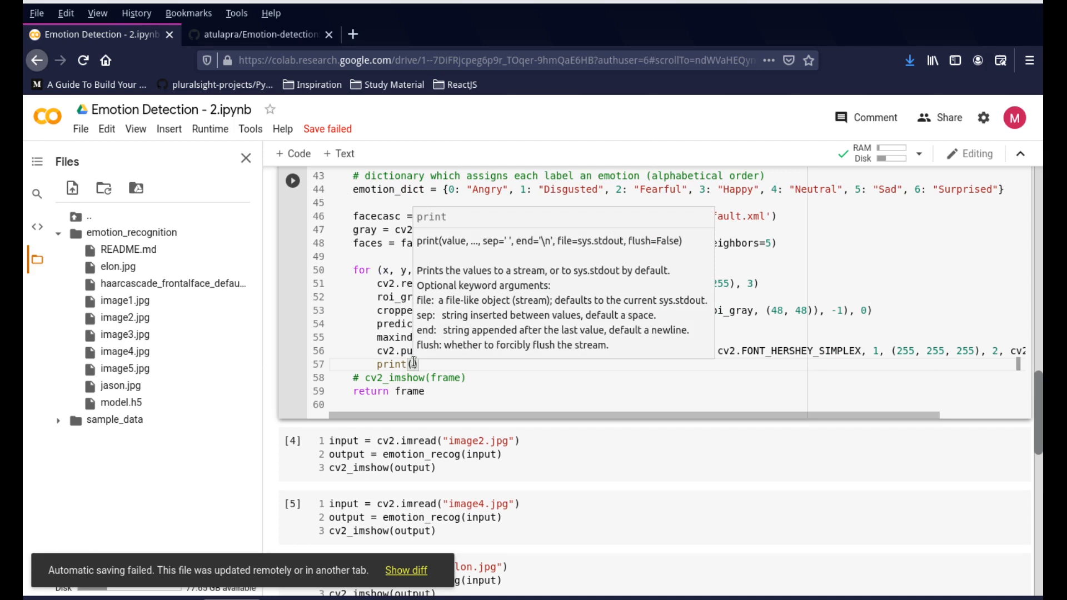
type("emotion_dict(")
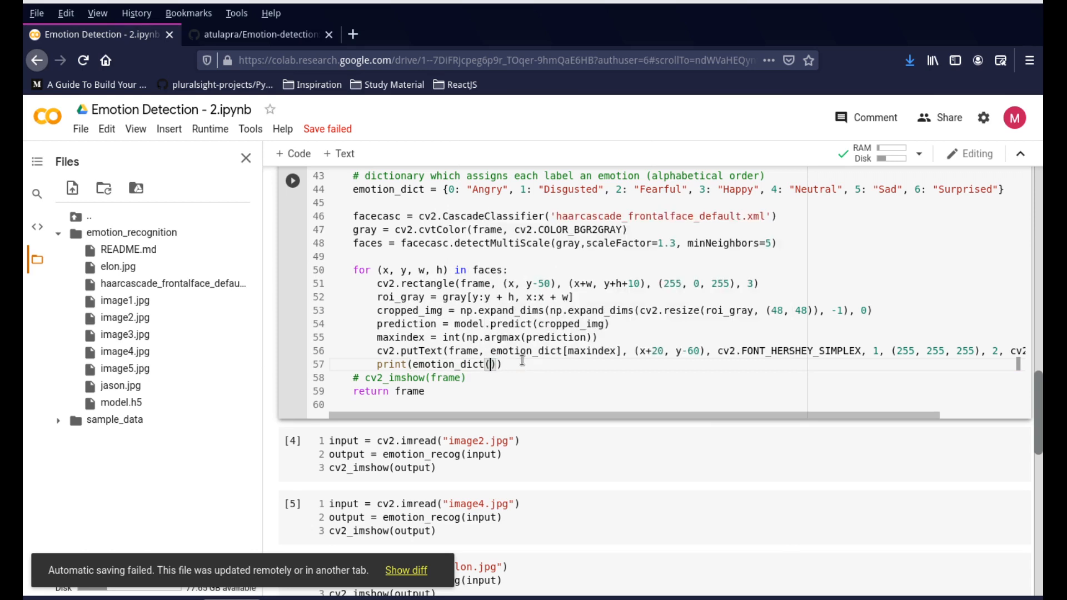
type("maxindex")
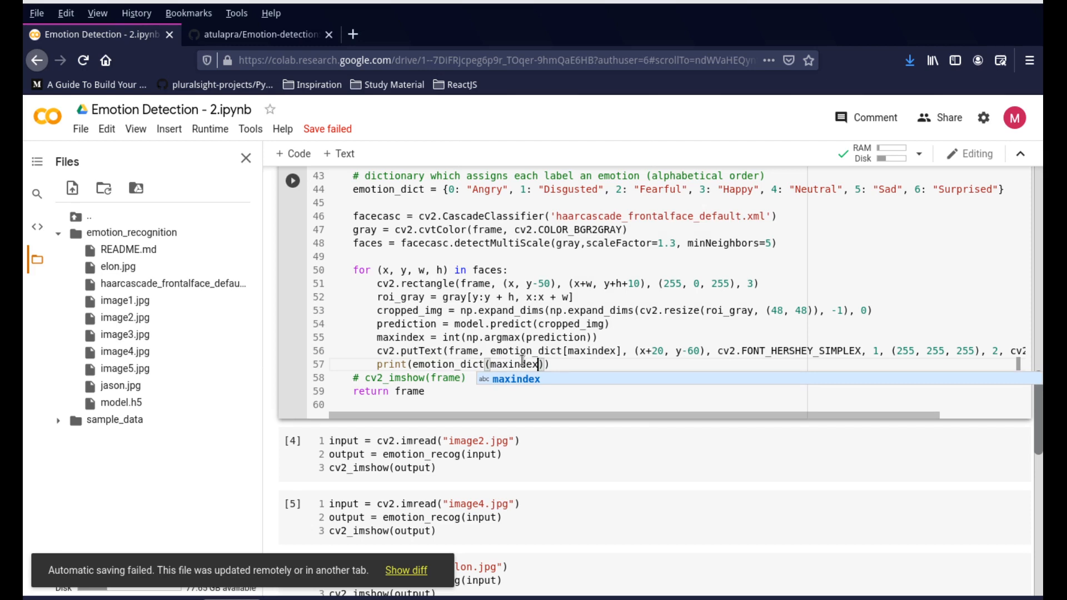
mouse_move(287, 183)
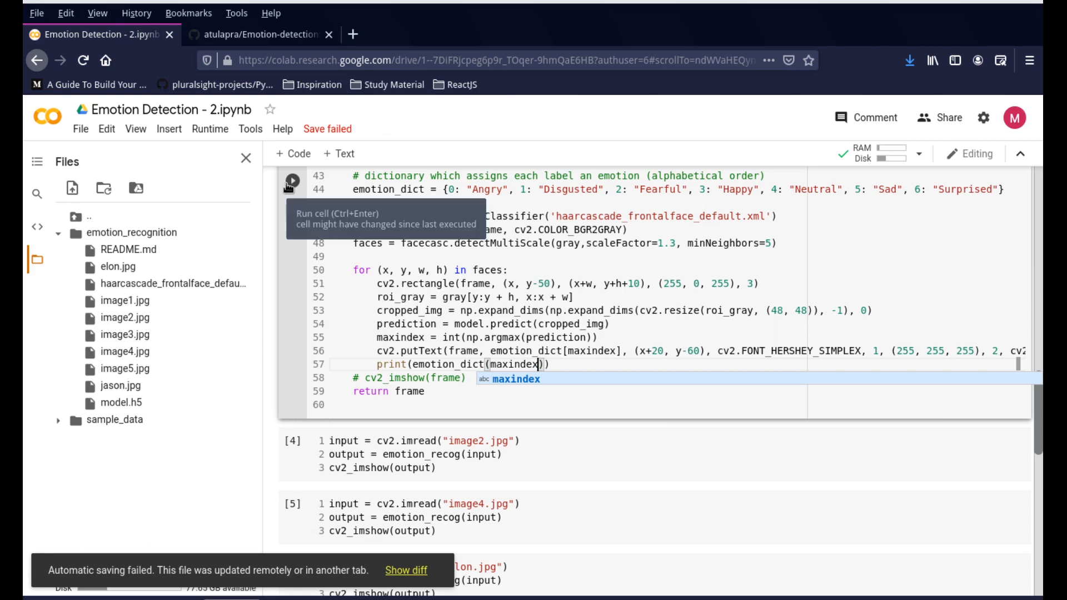
left_click(287, 182)
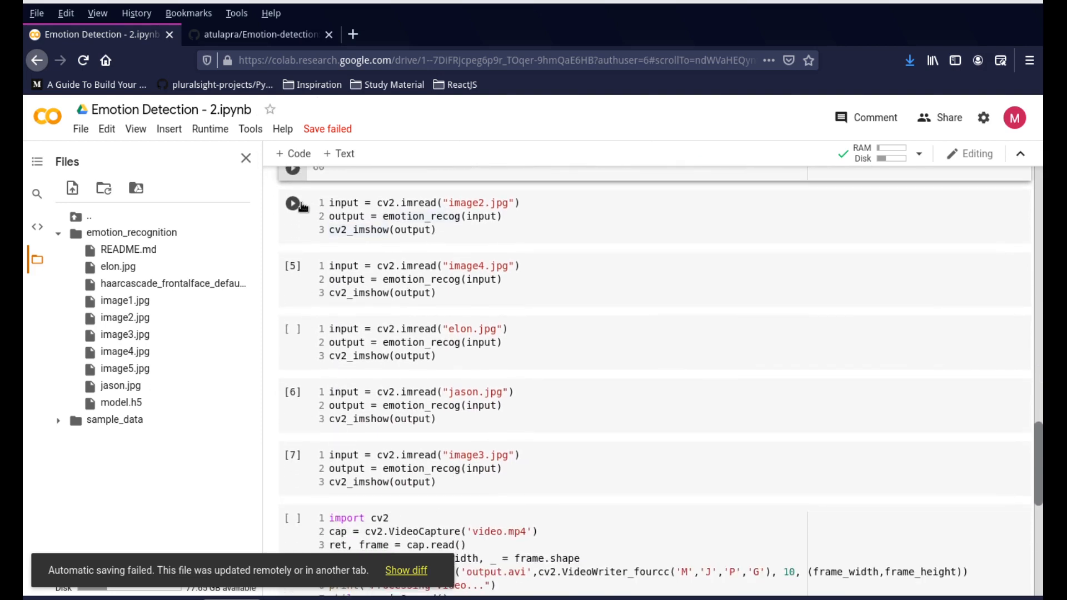
Run the image2.jpg test cell to box the smiling face and label it Happy
left_click(292, 203)
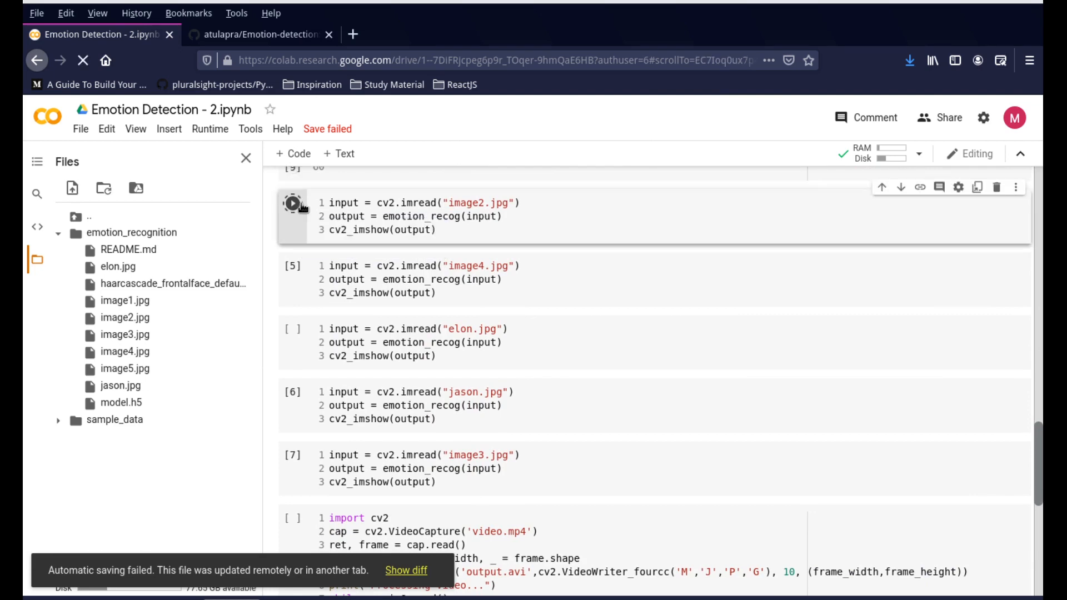
left_click(291, 202)
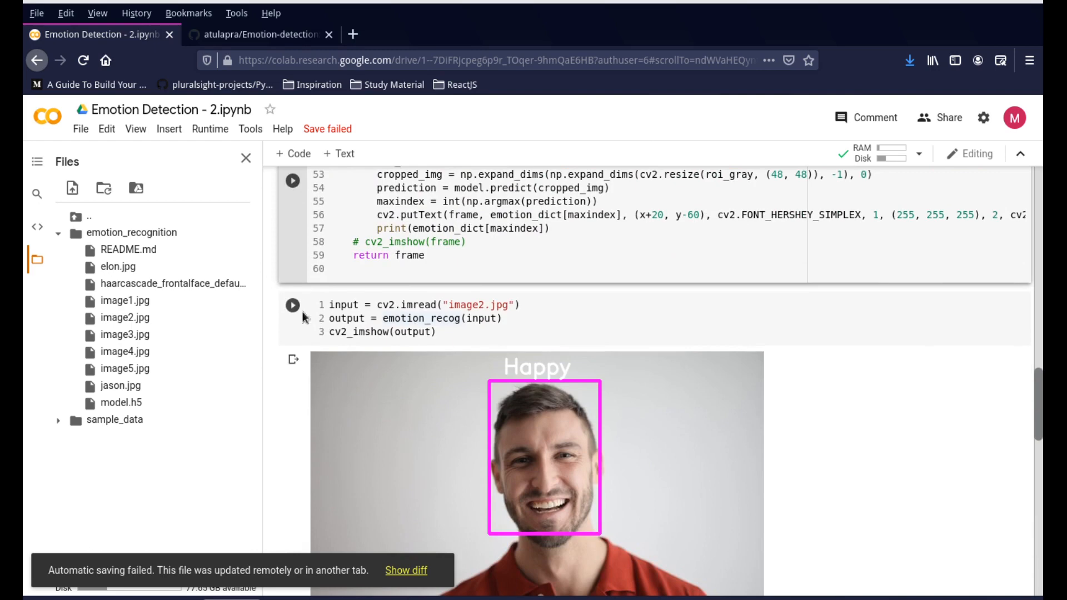
Re-run the image2.jpg test and highlight its printed Happy prediction
left_click(292, 304)
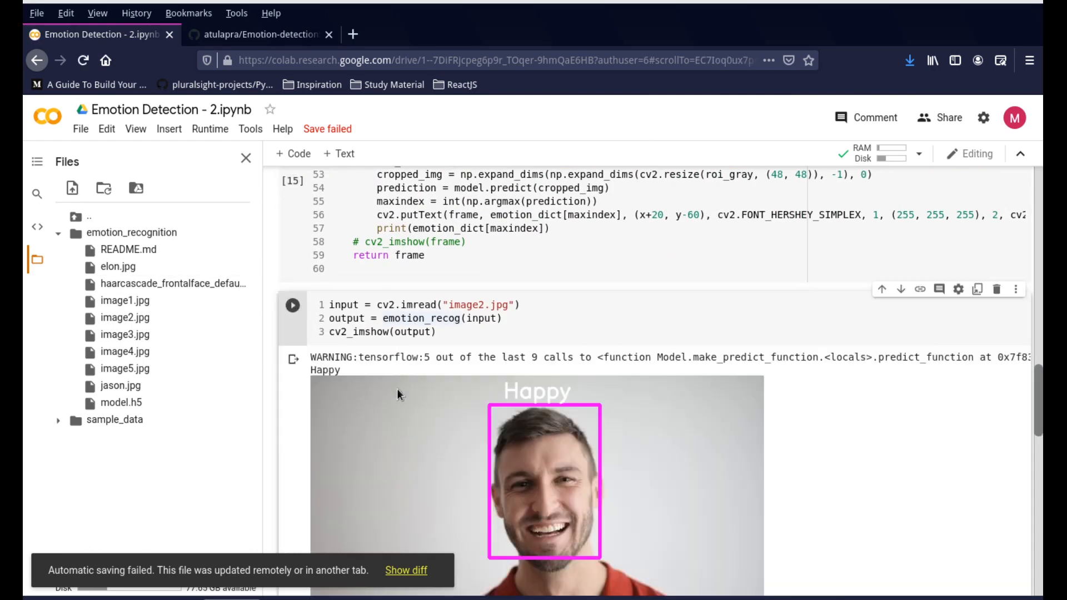
mouse_move(334, 372)
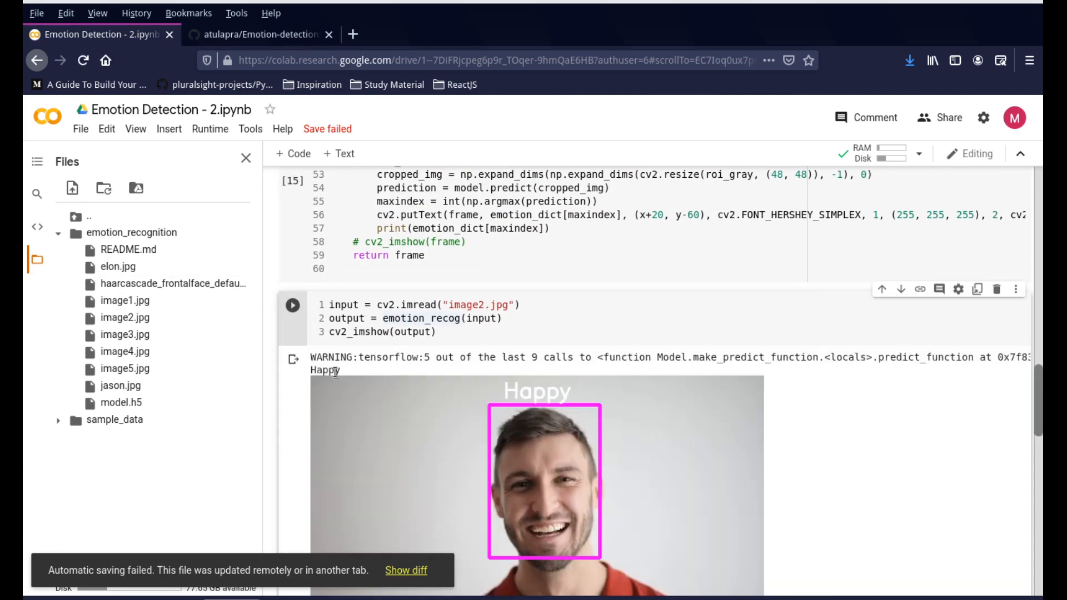
double_click(324, 370)
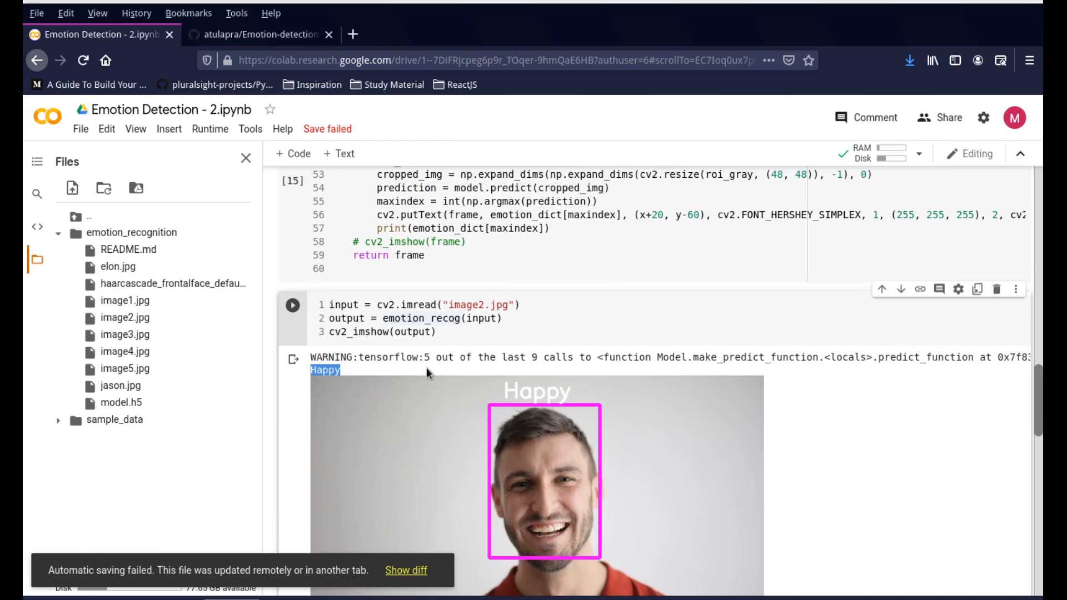
scroll("down", 3)
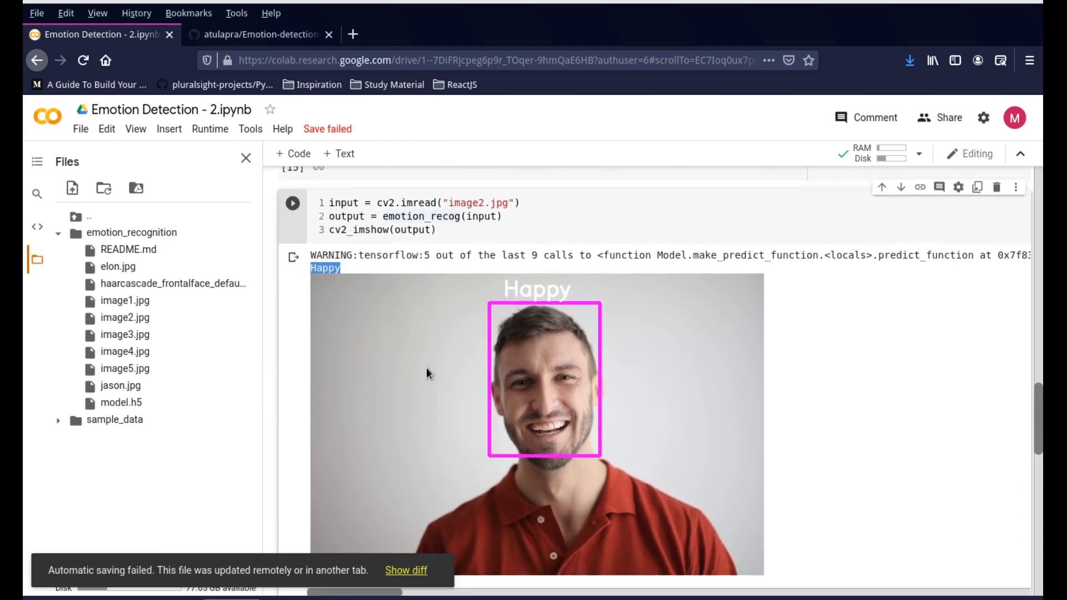
scroll("down", 3)
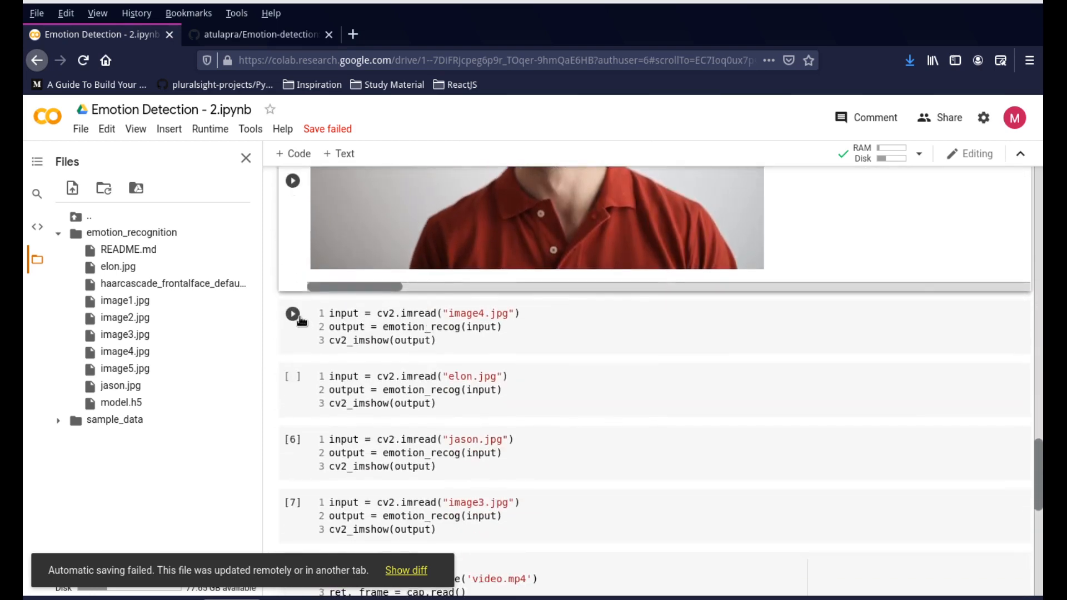
Run the image4.jpg and elon.jpg tests, predicting Sad and Happy
left_click(292, 314)
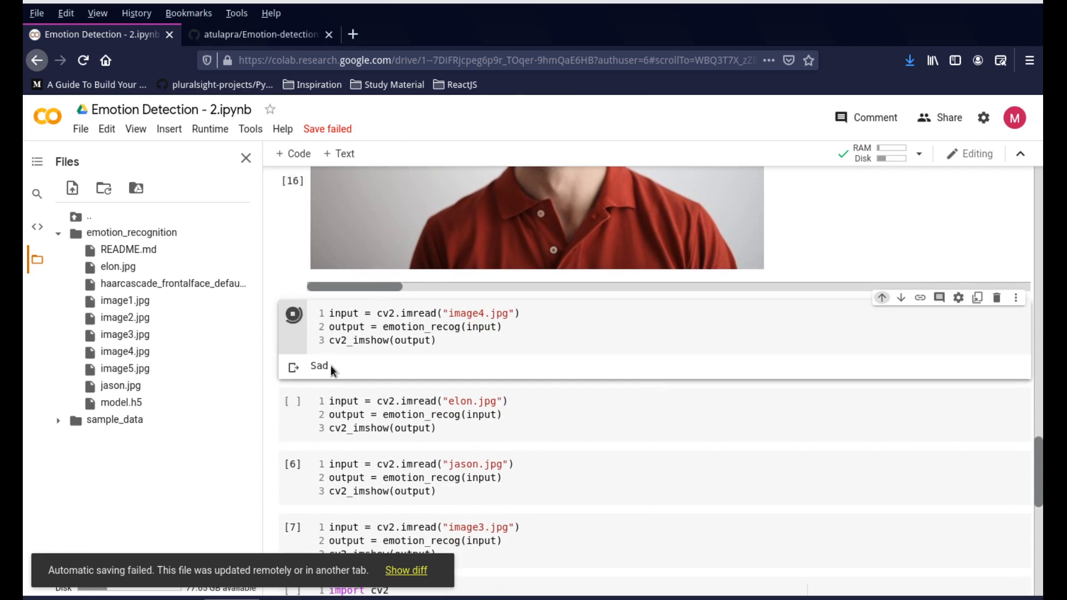
scroll("down", 3)
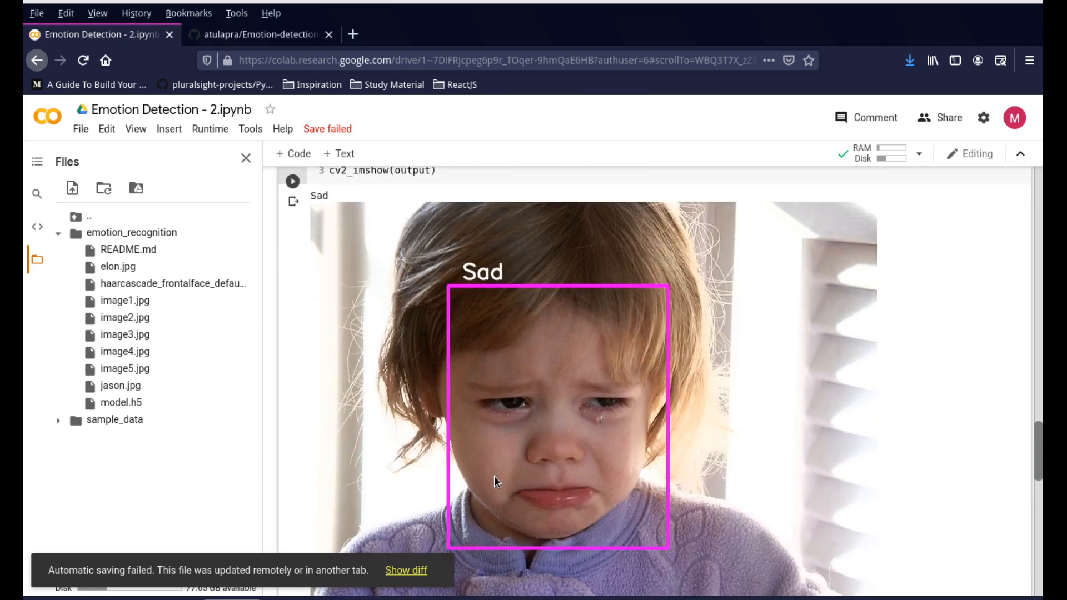
scroll("down", 3)
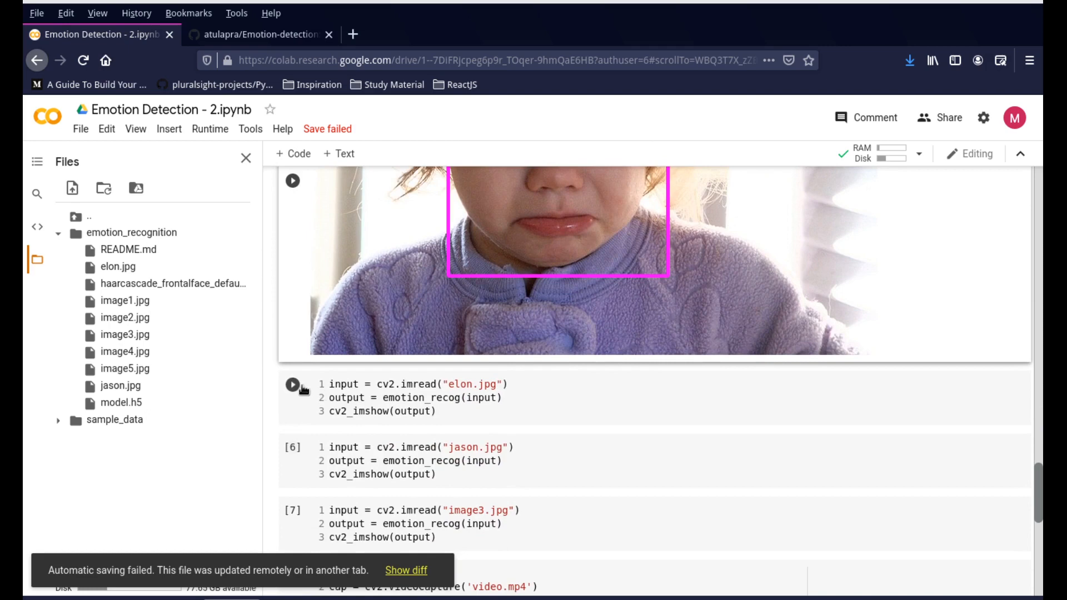
left_click(291, 388)
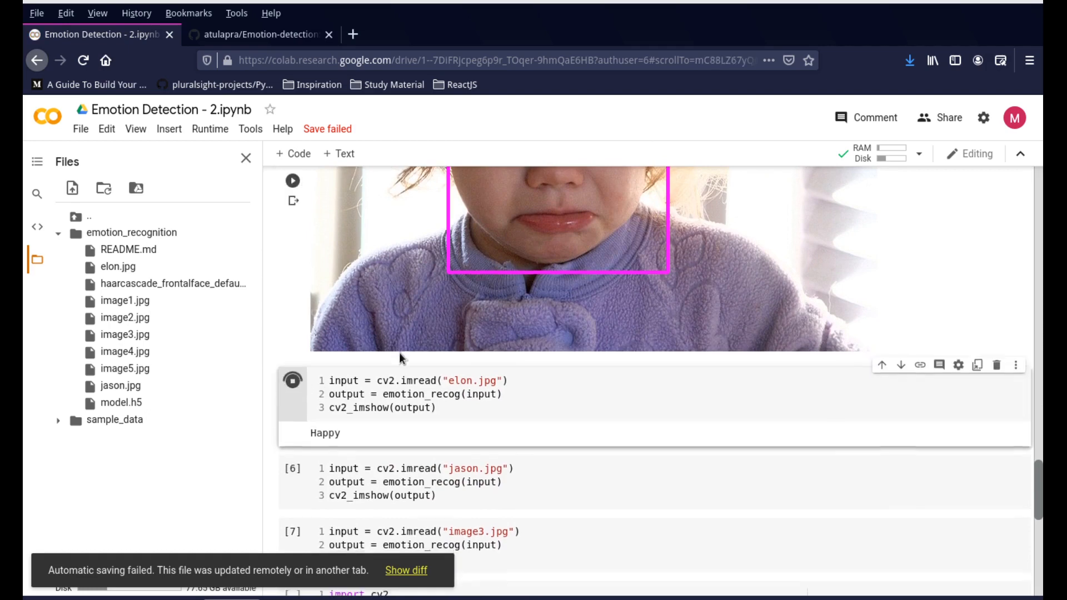
scroll("down", 3)
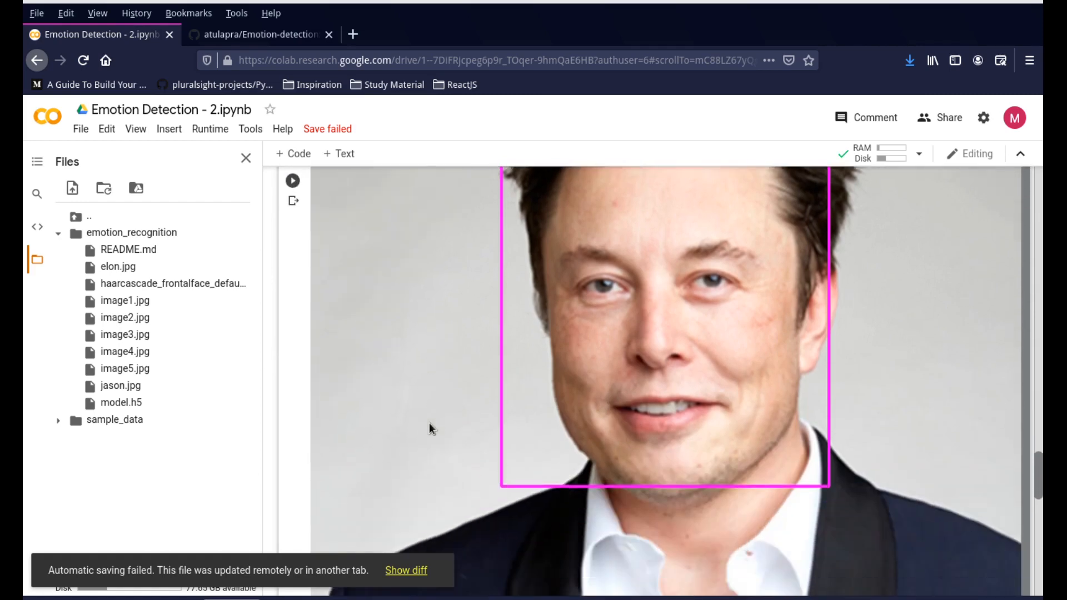
scroll("down", 3)
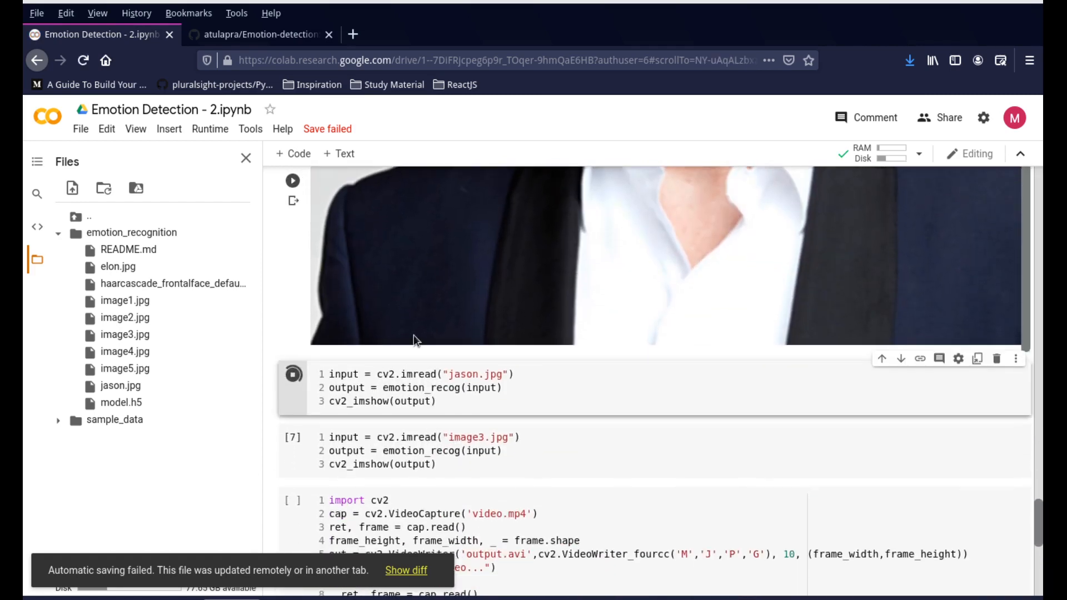
Run the jason.jpg test printing Angry, then view image3.jpg's Surprised result
left_click(292, 188)
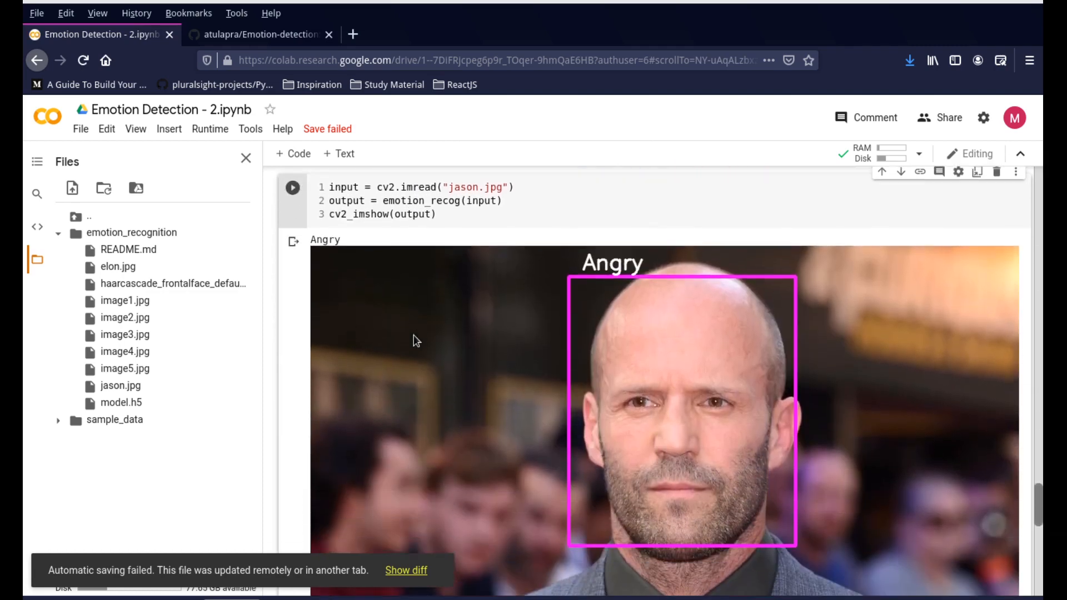
scroll("down", 3)
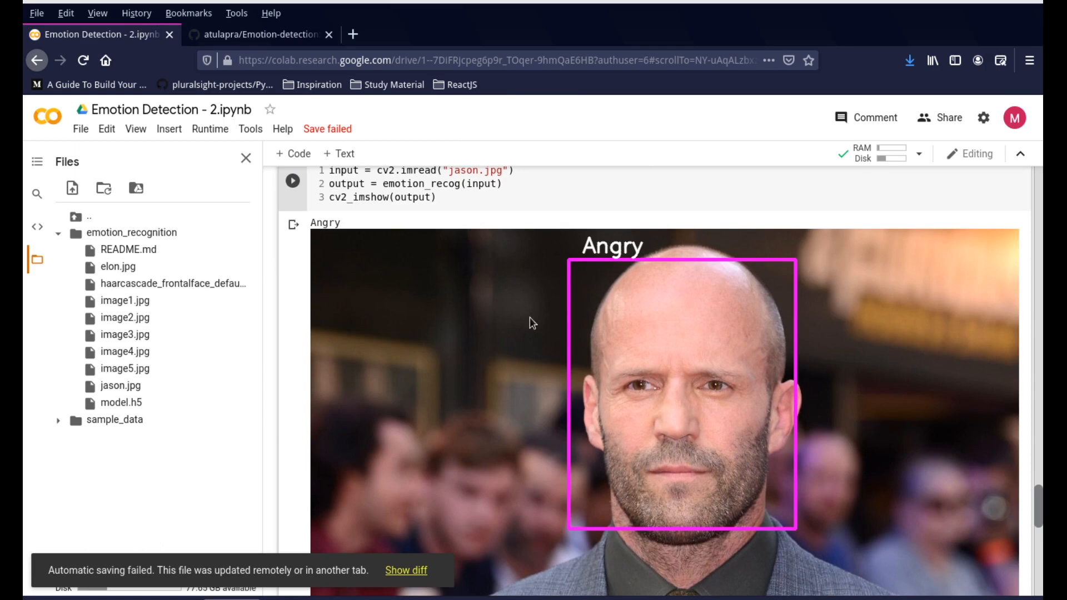
double_click(324, 222)
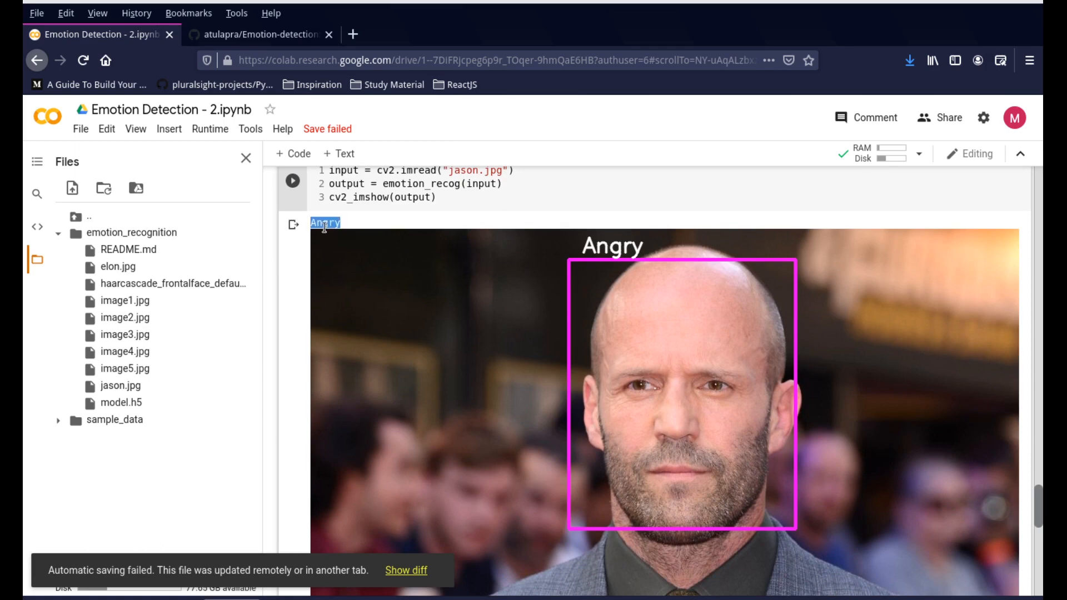
mouse_move(360, 322)
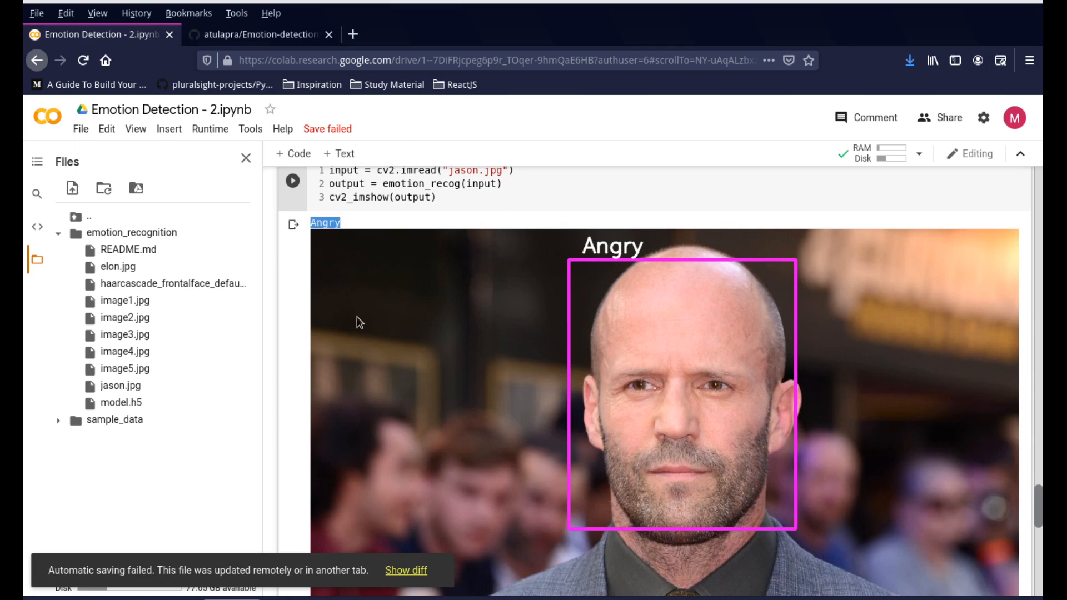
scroll("down", 3)
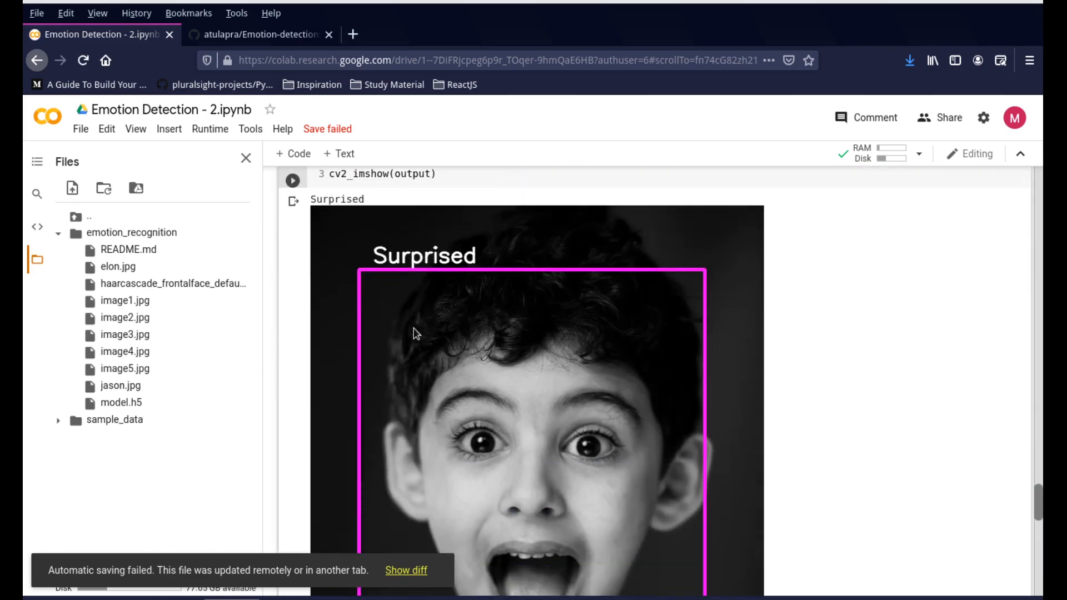
scroll("down", 3)
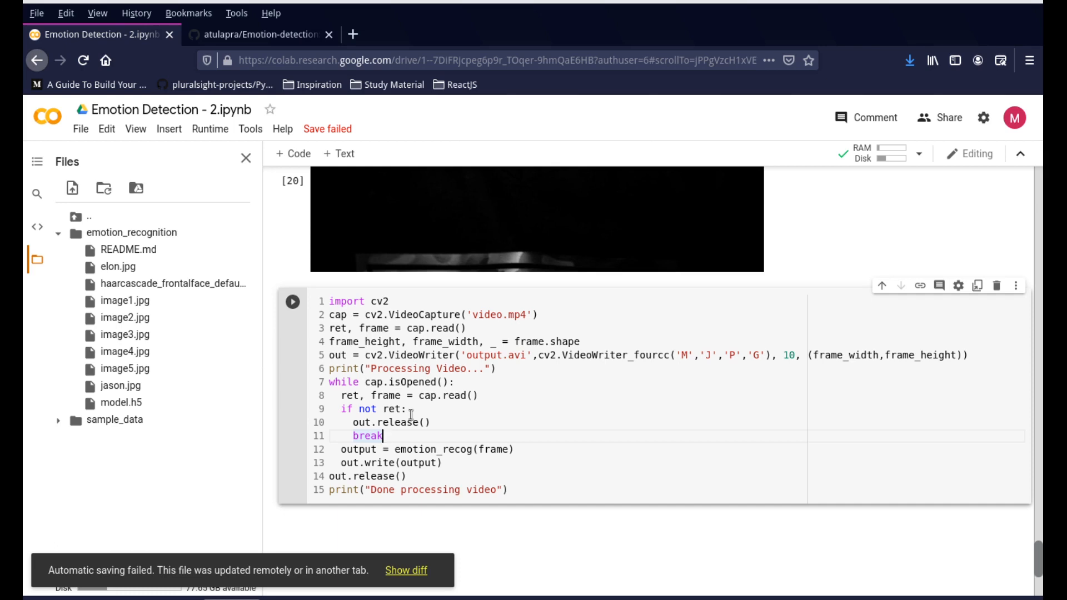
double_click(483, 315)
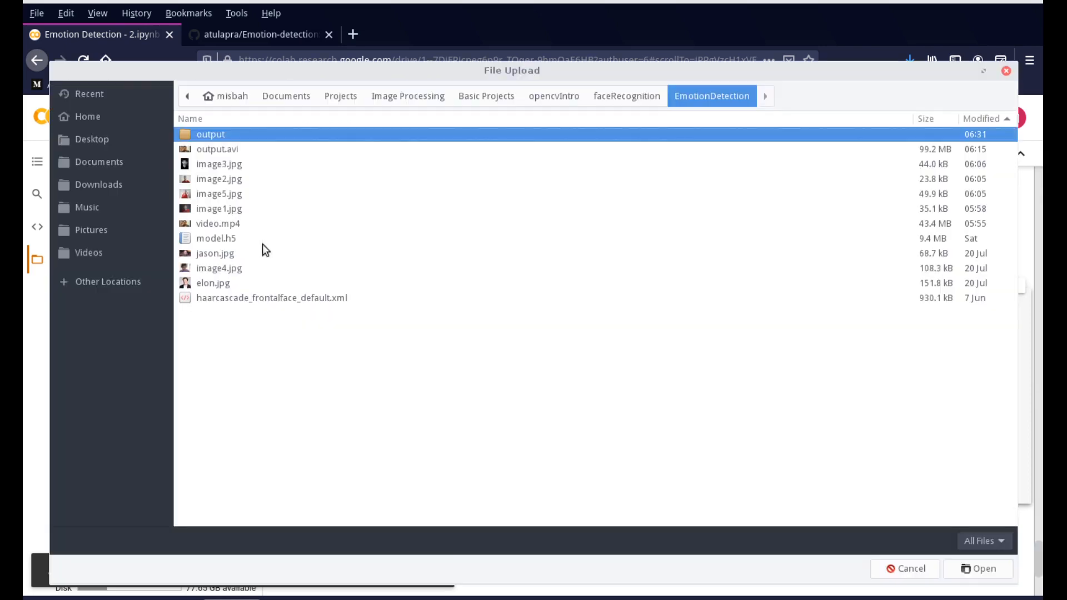
mouse_move(216, 231)
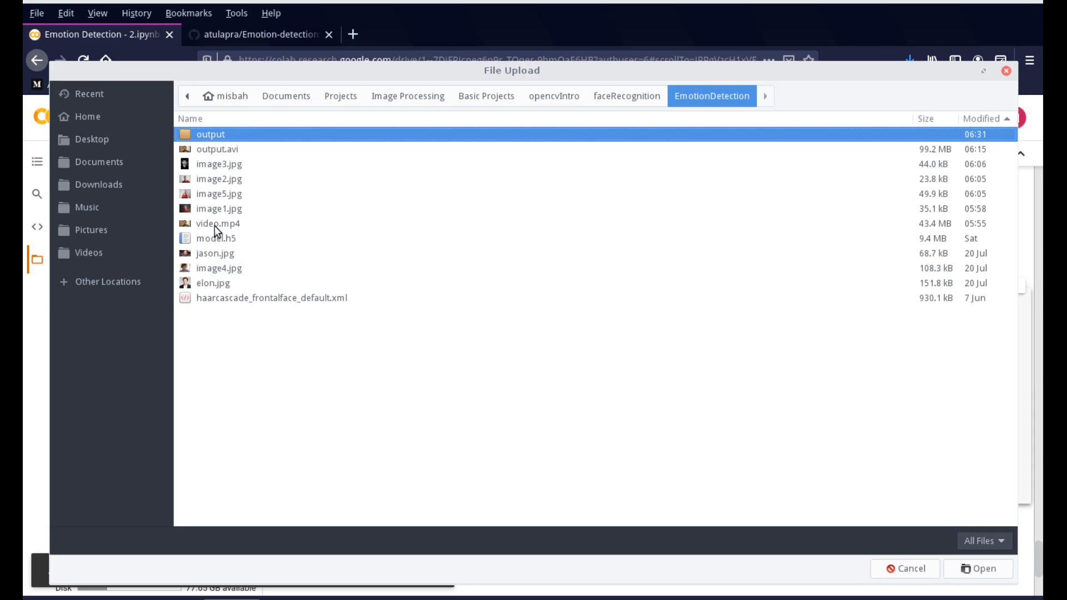
left_click(218, 223)
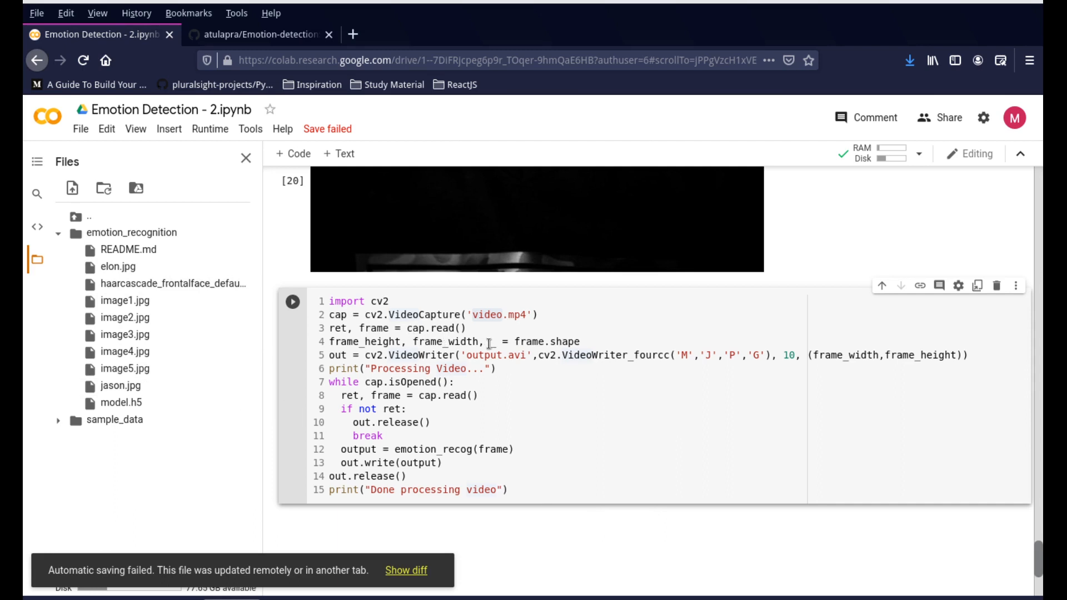
double_click(483, 354)
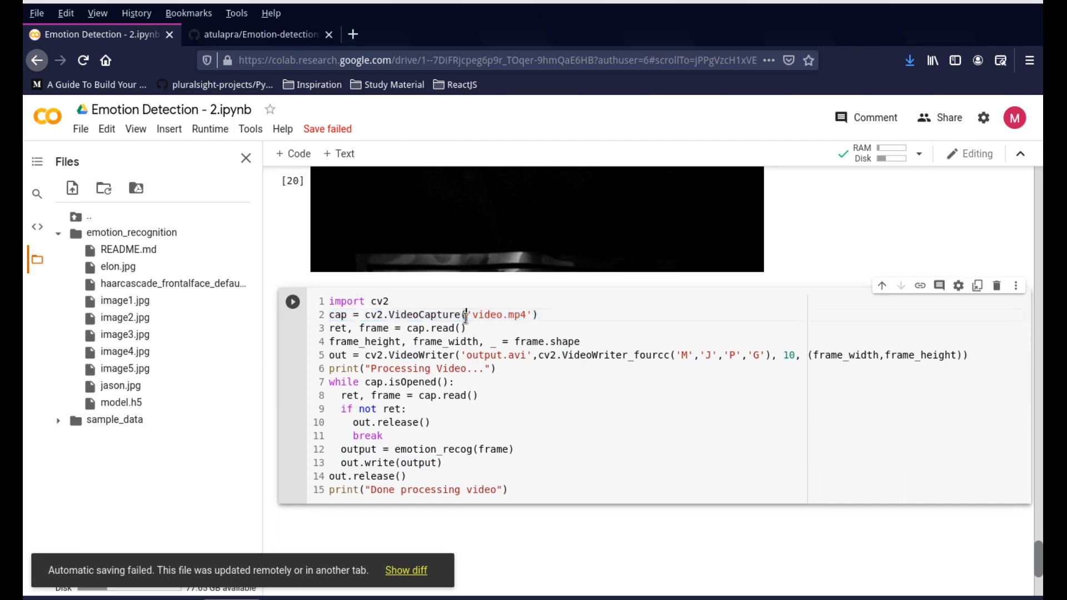
double_click(495, 315)
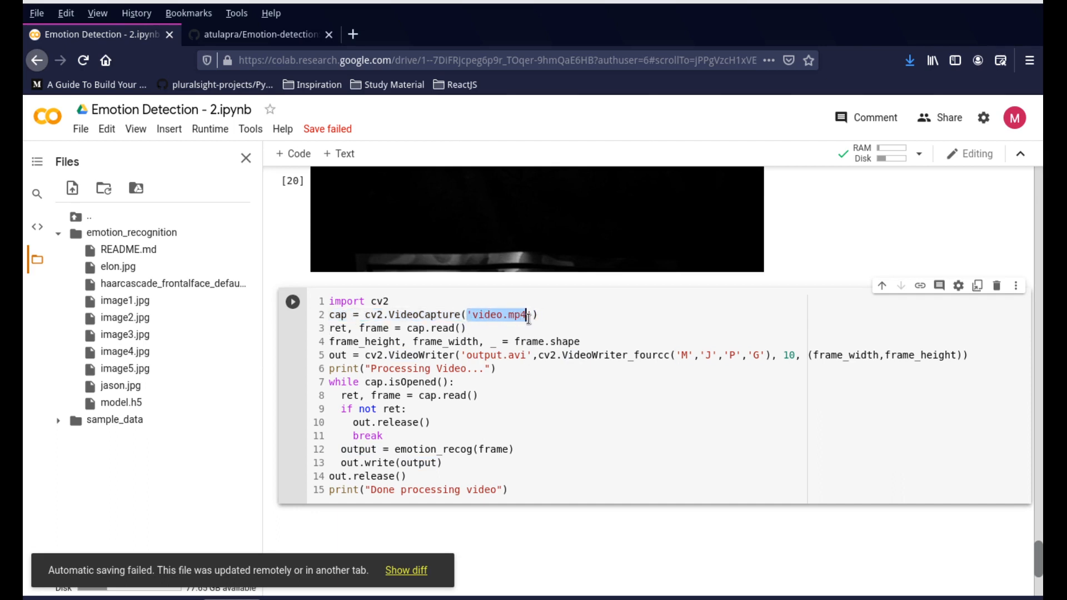
type("0")
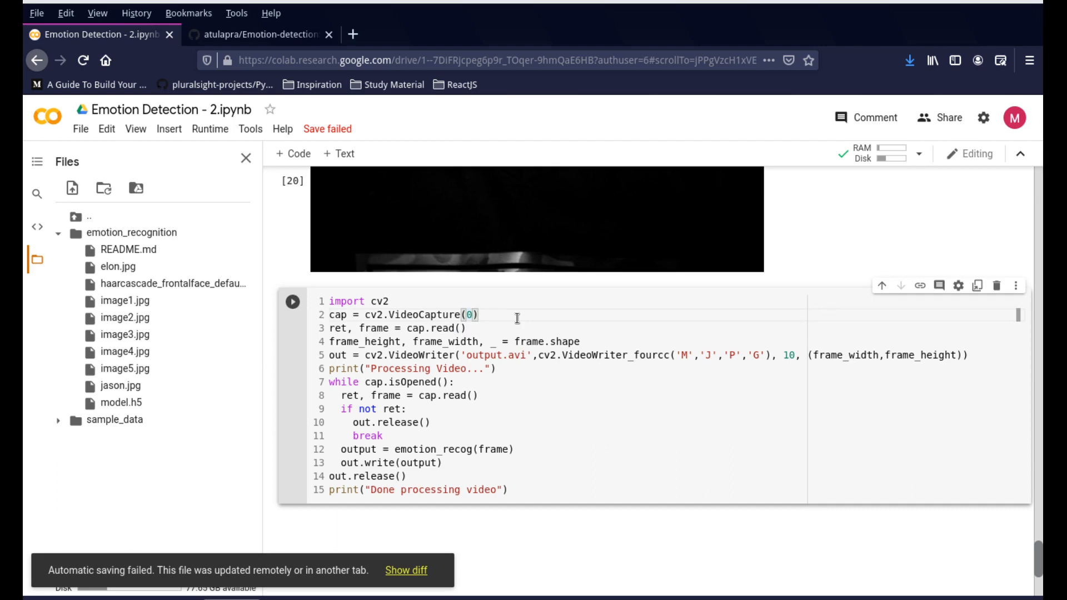
type("'video.mp4'")
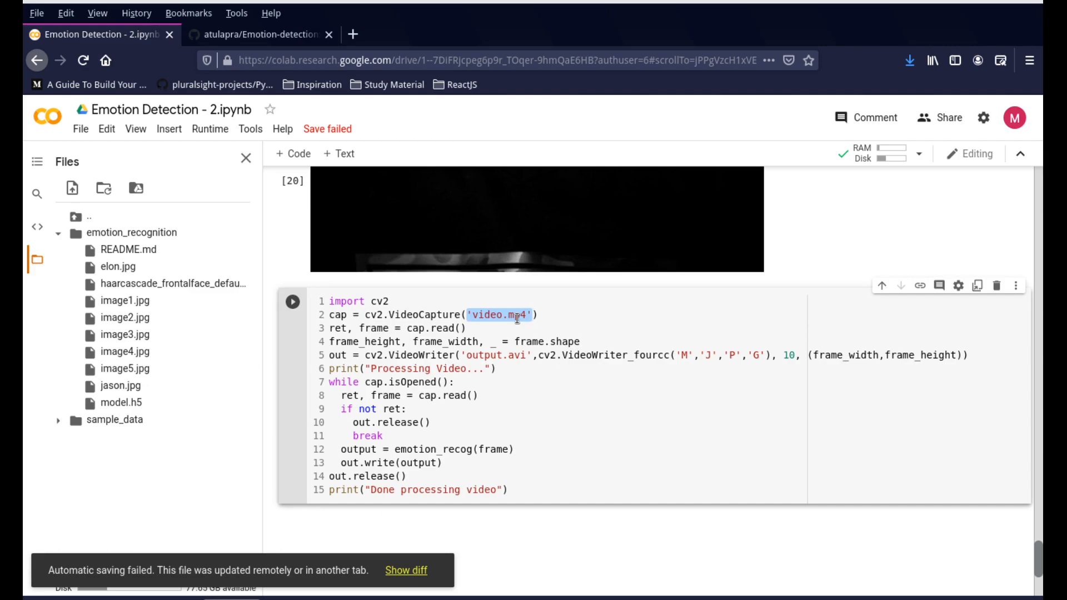